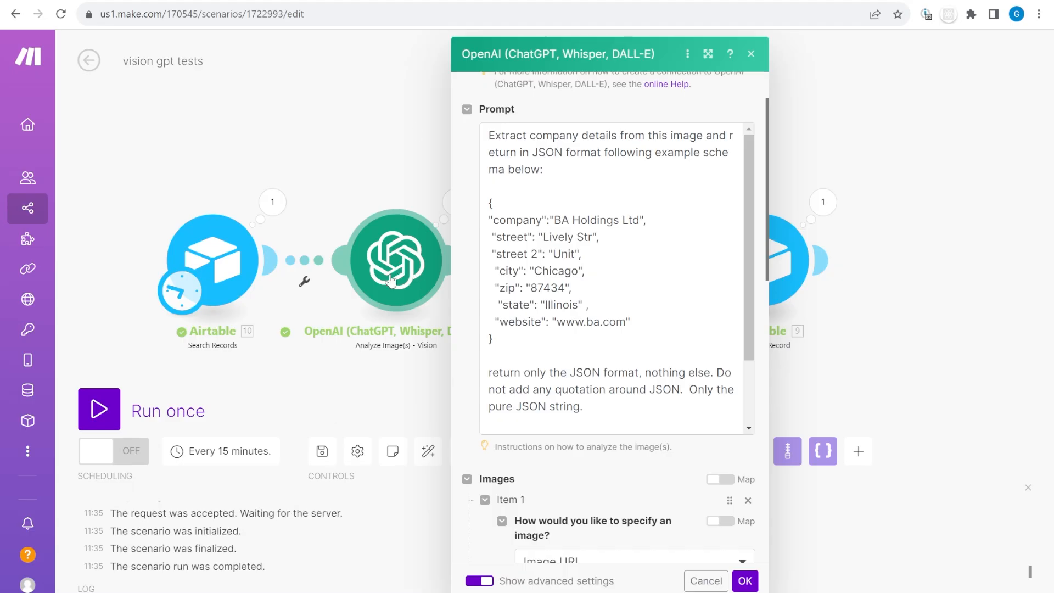
# Step: Leave the OpenAI module dialog and switch to the Airtable Vision GPT base tab
pyautogui.click(744, 581)
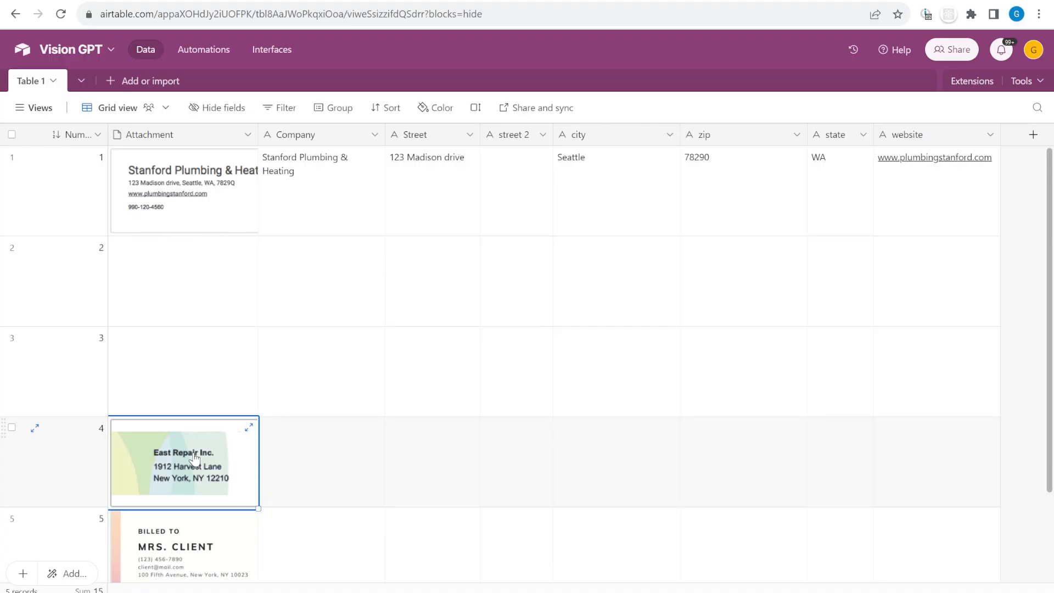
pyautogui.moveTo(226, 227)
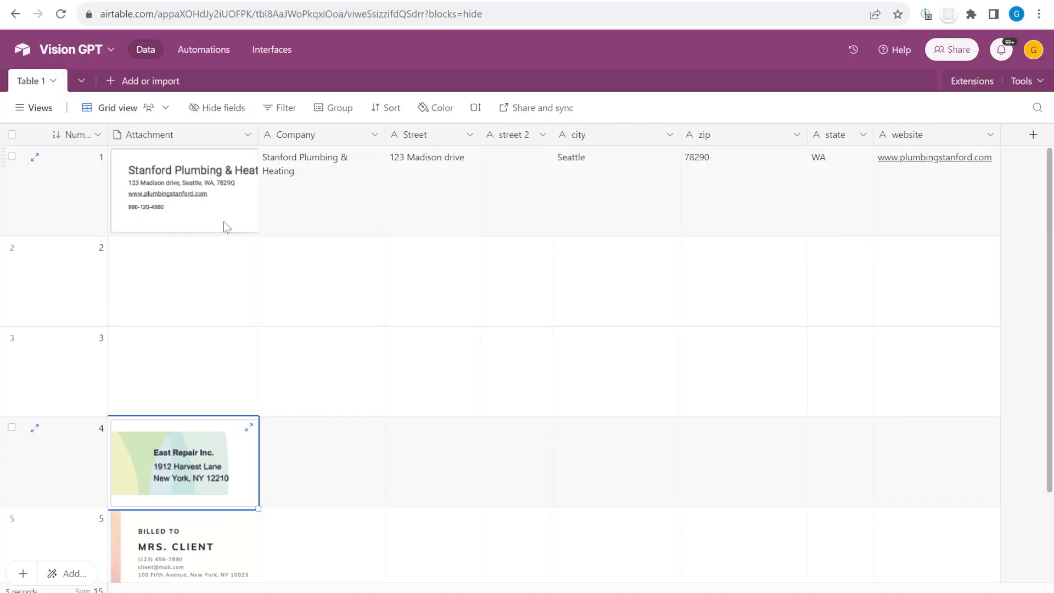
pyautogui.click(183, 192)
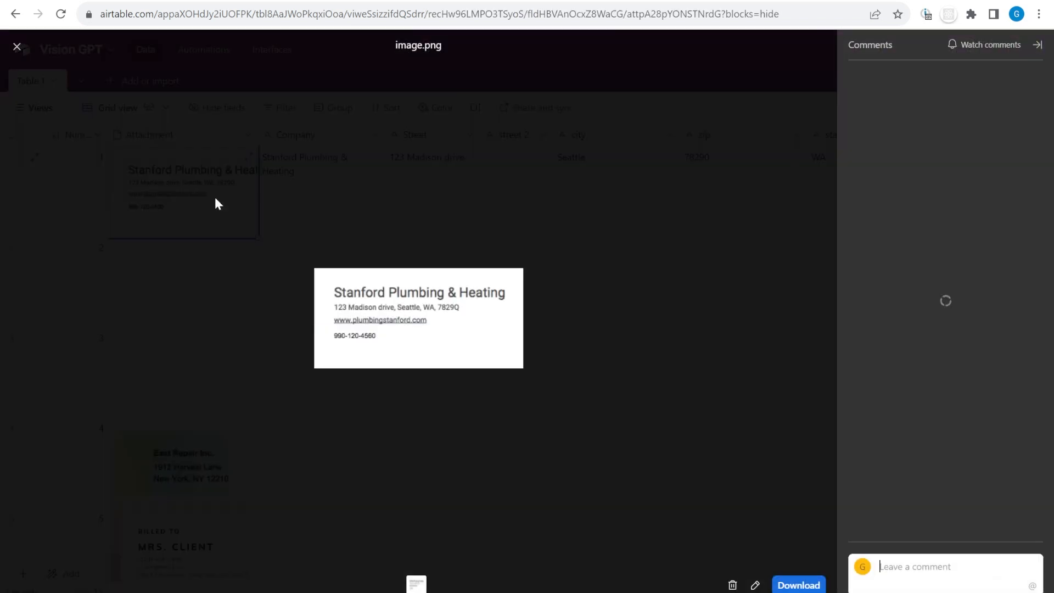
pyautogui.click(17, 46)
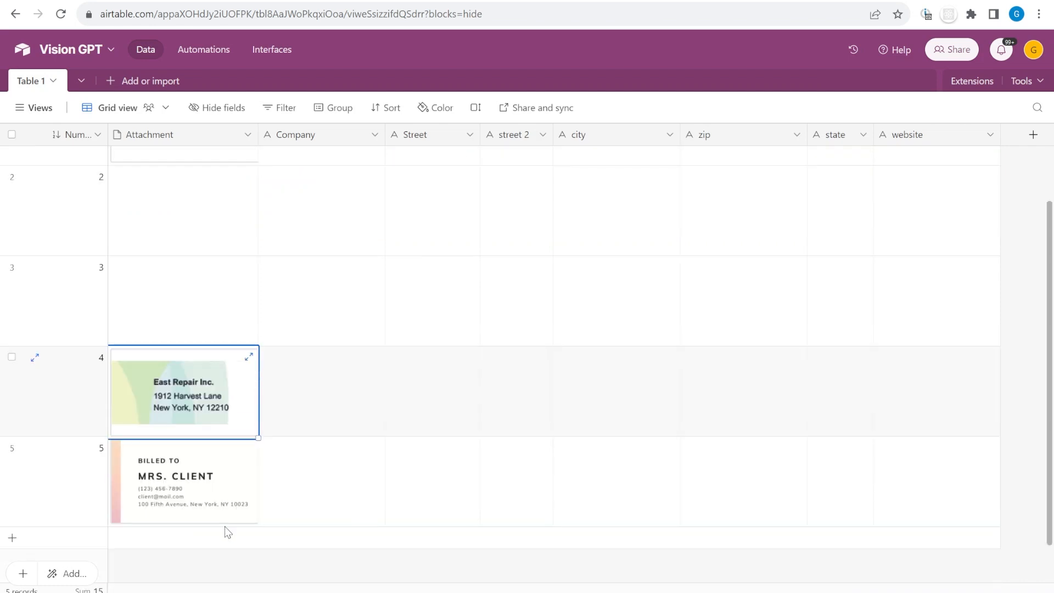
pyautogui.scroll(3)
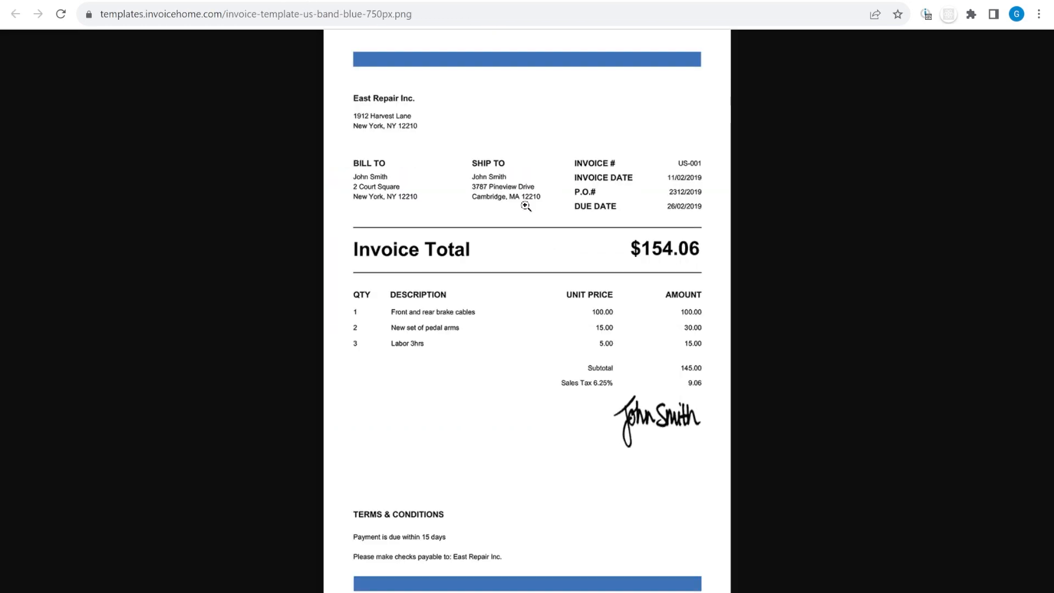
pyautogui.moveTo(441, 180)
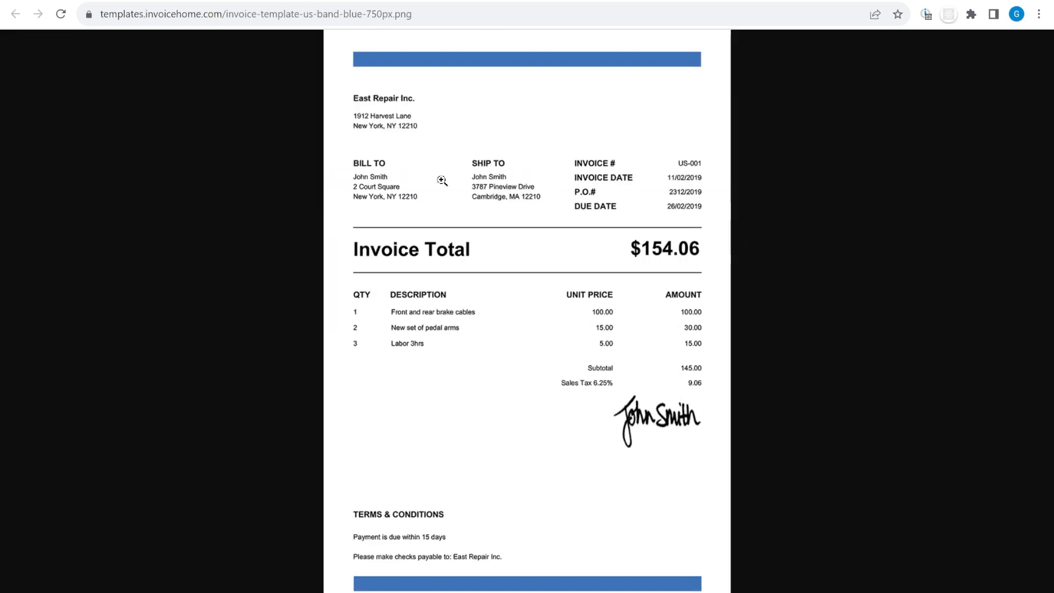
pyautogui.moveTo(330, 81)
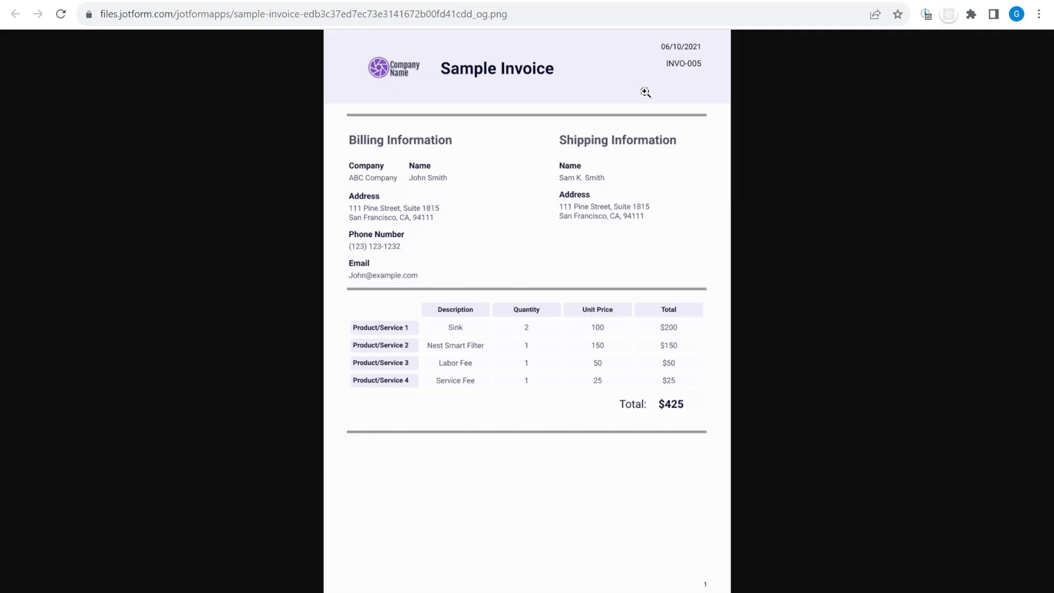
pyautogui.moveTo(357, 122)
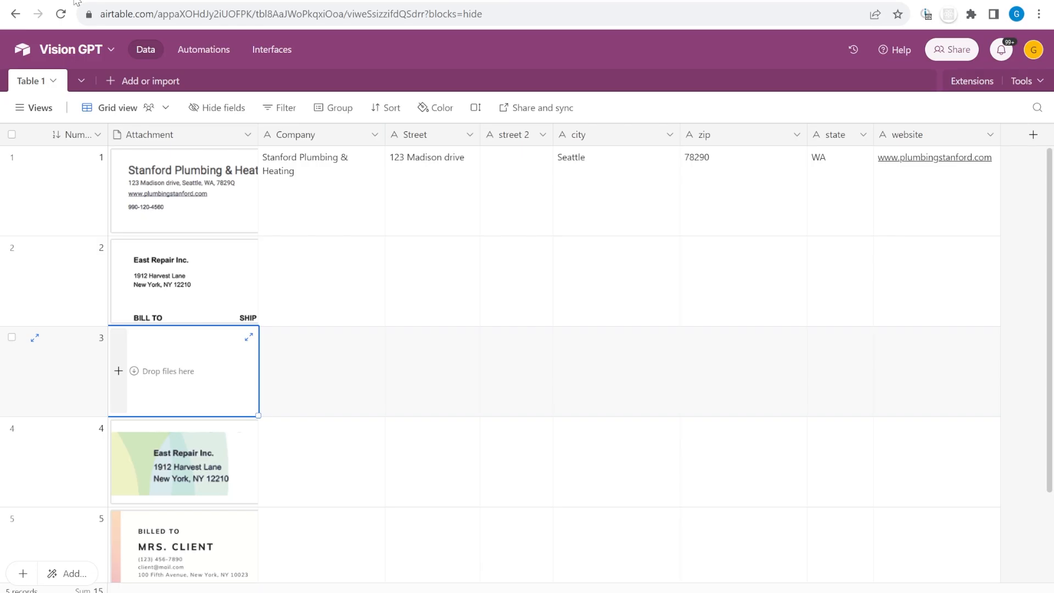
# Step: Attach the sample invoice image to row 3's Attachment cell
pyautogui.click(320, 280)
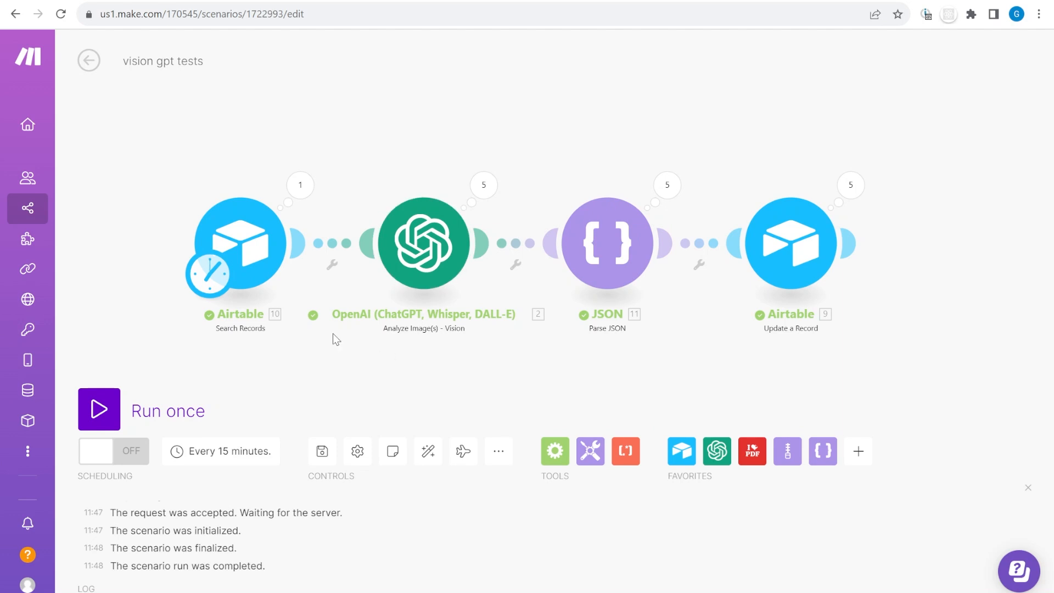
pyautogui.moveTo(195, 204)
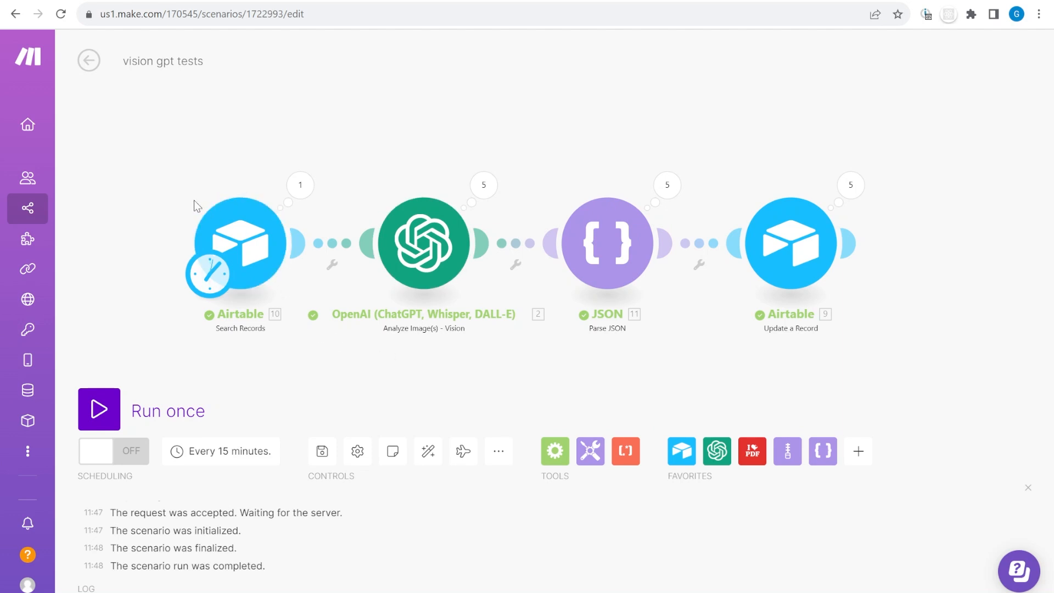
pyautogui.moveTo(239, 284)
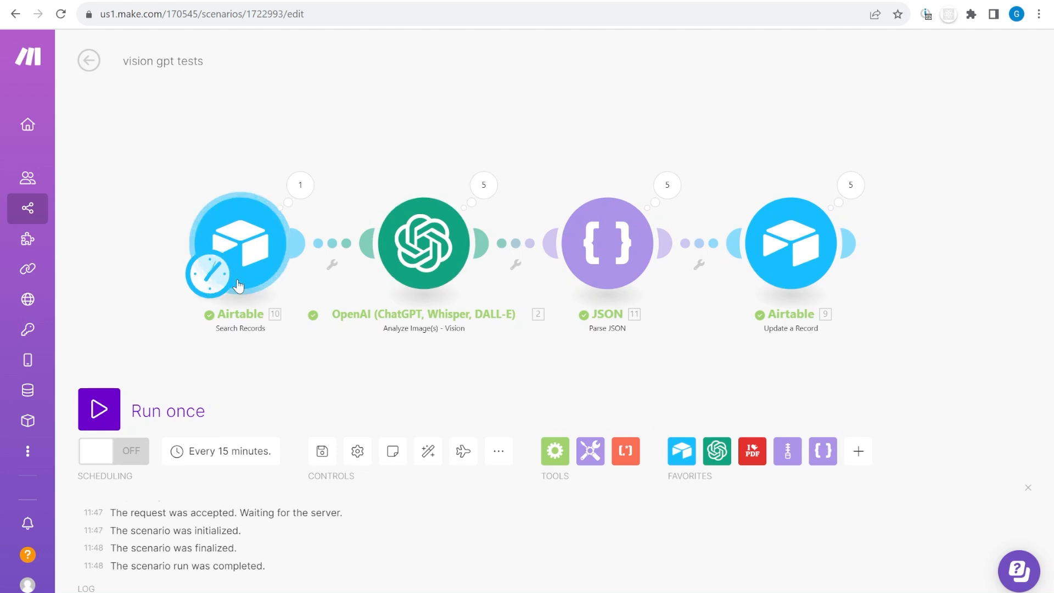
# Step: Bring up row 4's results: East Repair Inc., 1912 Harvest Lane, New York, 12210, NY
pyautogui.click(99, 409)
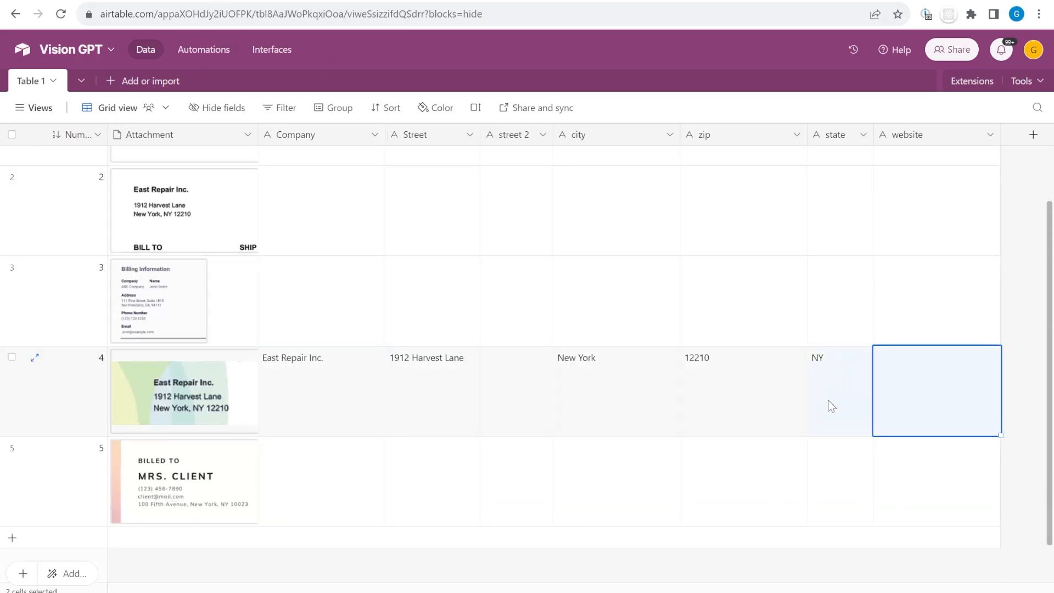
# Step: Inspect row 4's company, street, website and card image, then open Table 1's views list
pyautogui.click(321, 390)
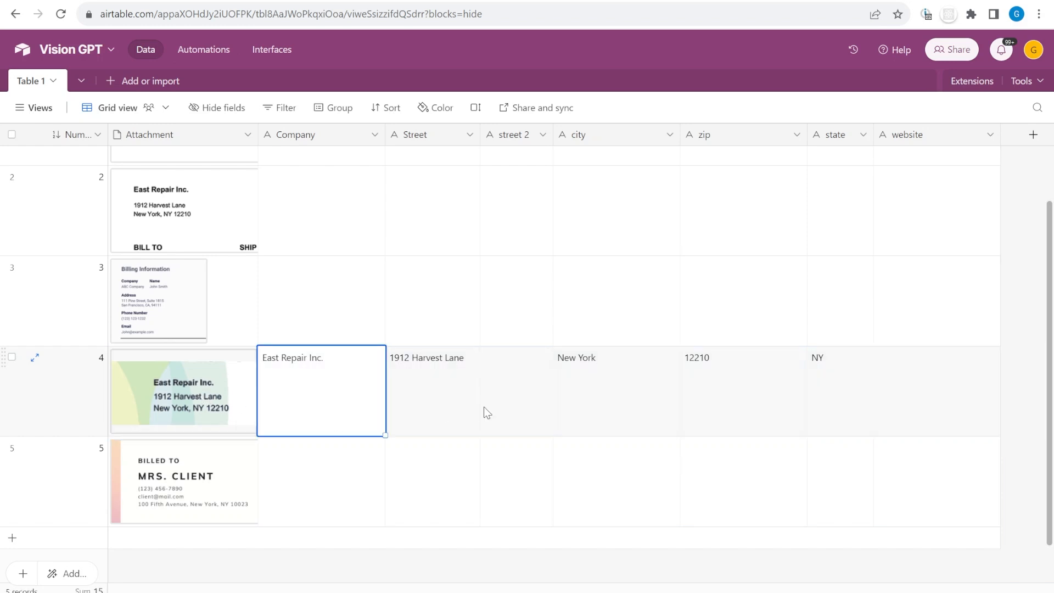
pyautogui.click(934, 390)
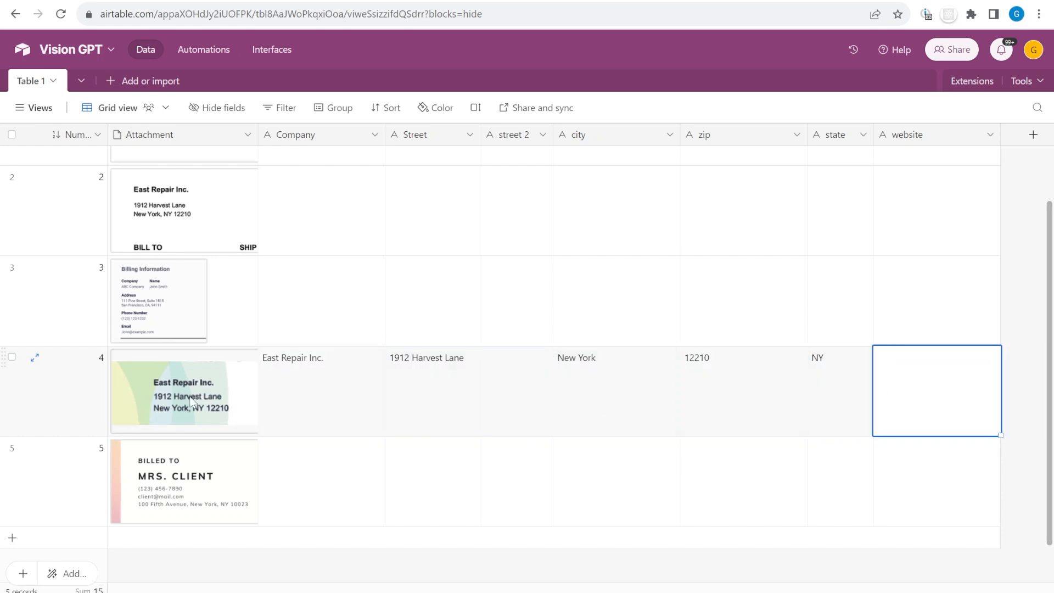
pyautogui.click(320, 390)
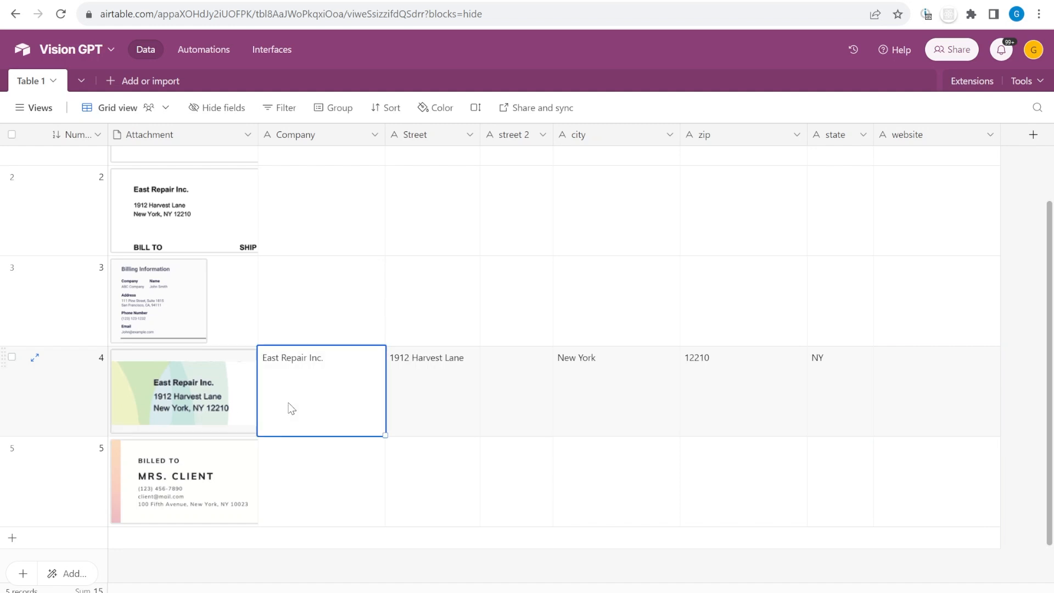
pyautogui.click(432, 390)
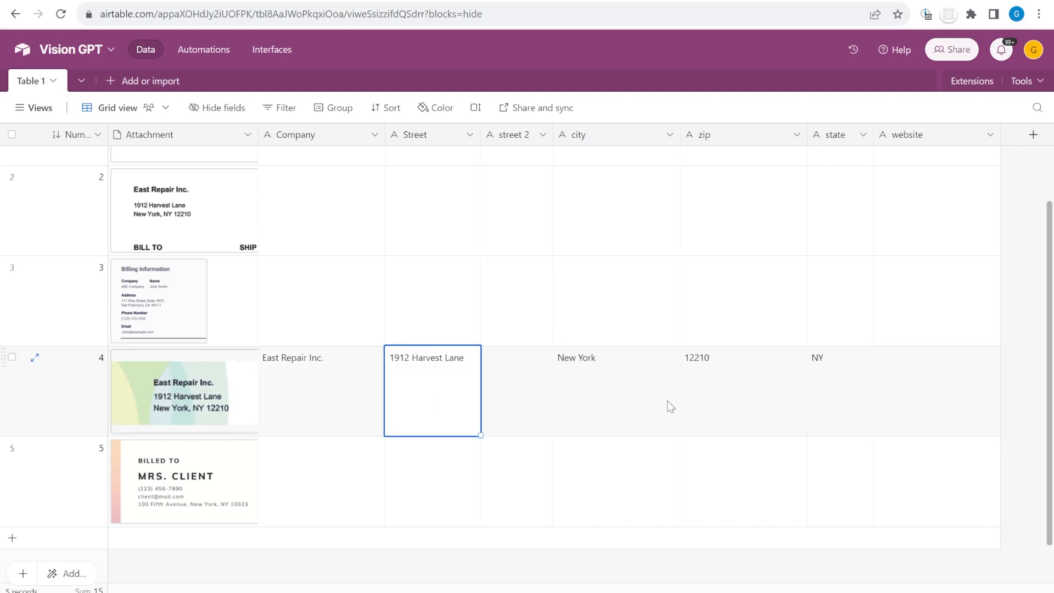
pyautogui.click(183, 391)
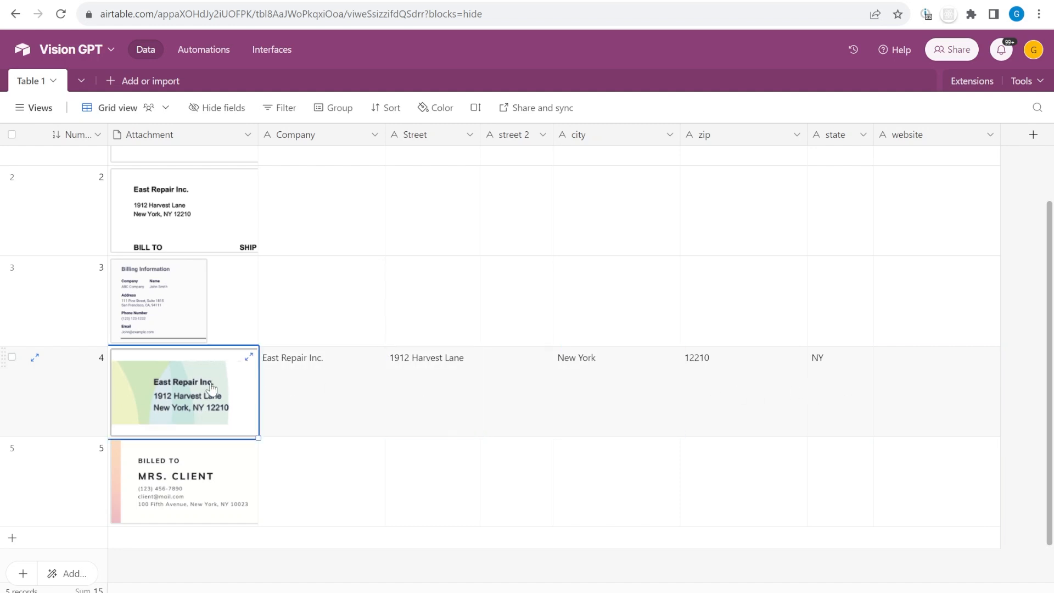
pyautogui.click(39, 108)
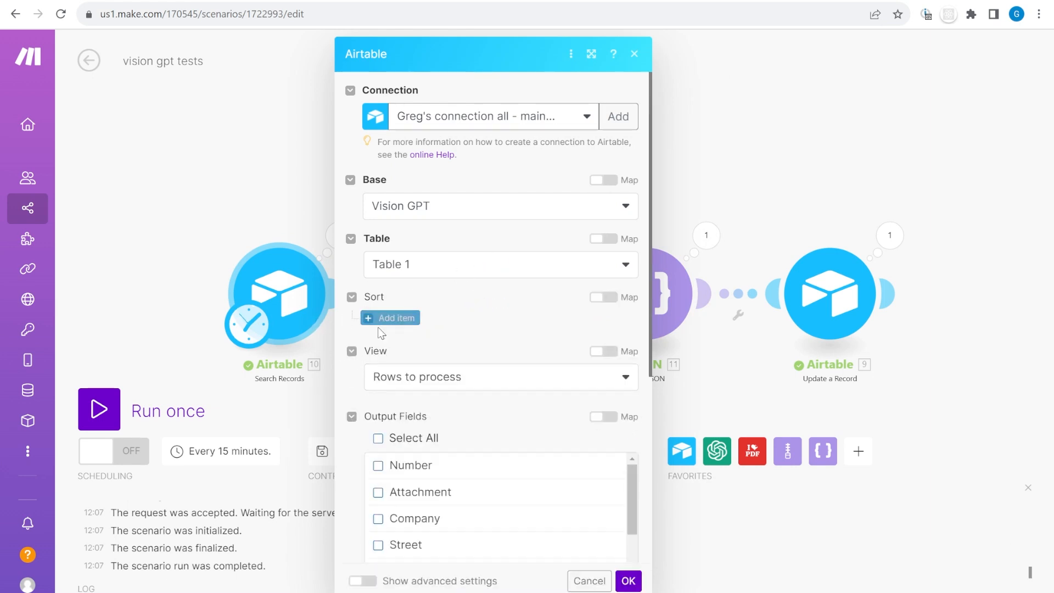
pyautogui.moveTo(430, 400)
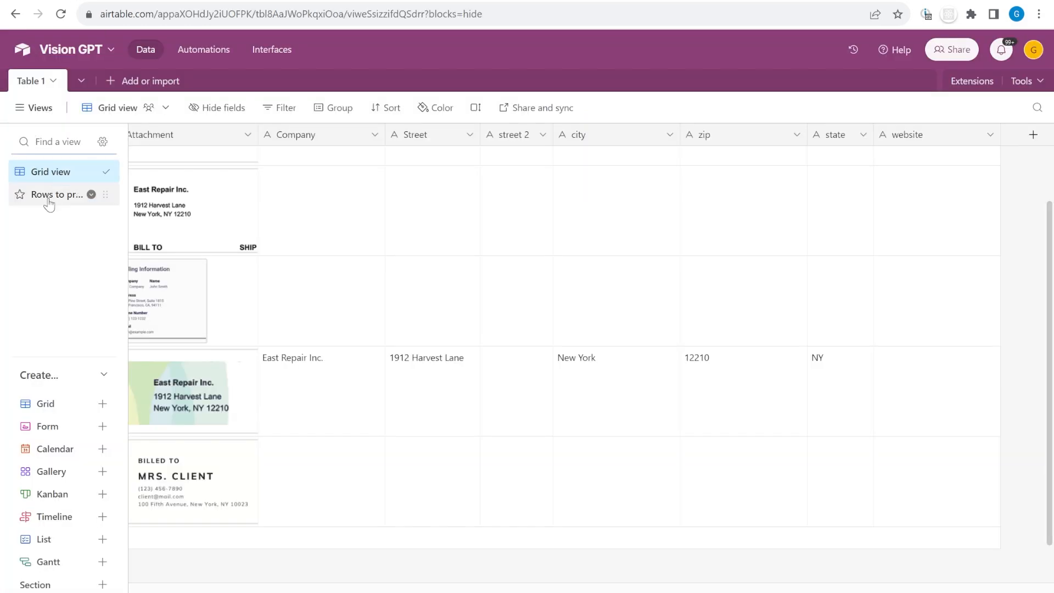
# Step: Review the Rows to process view's filter and empty Company field, then return to Make
pyautogui.click(57, 194)
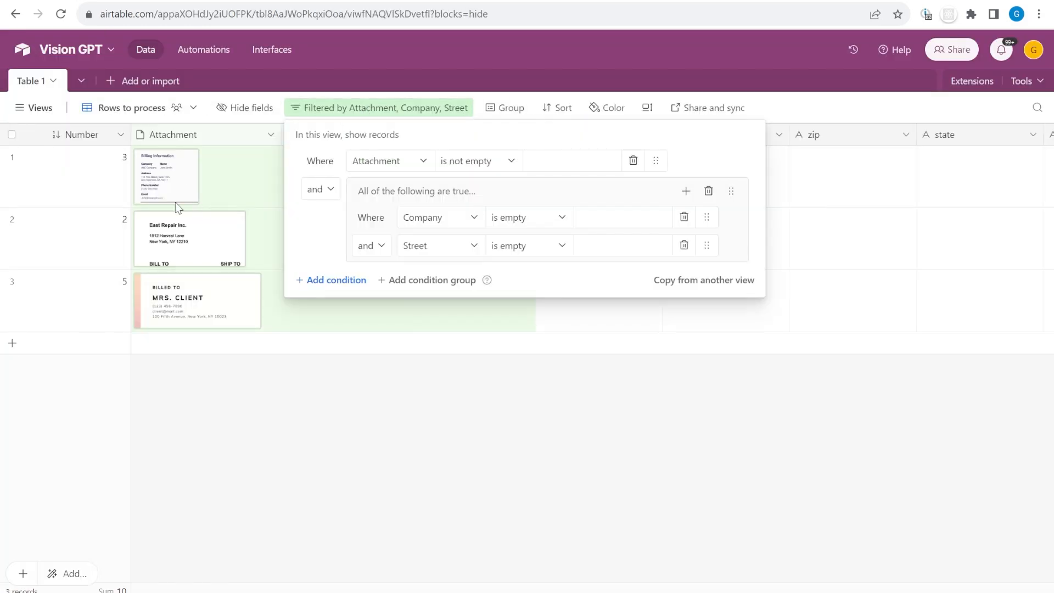
pyautogui.click(244, 175)
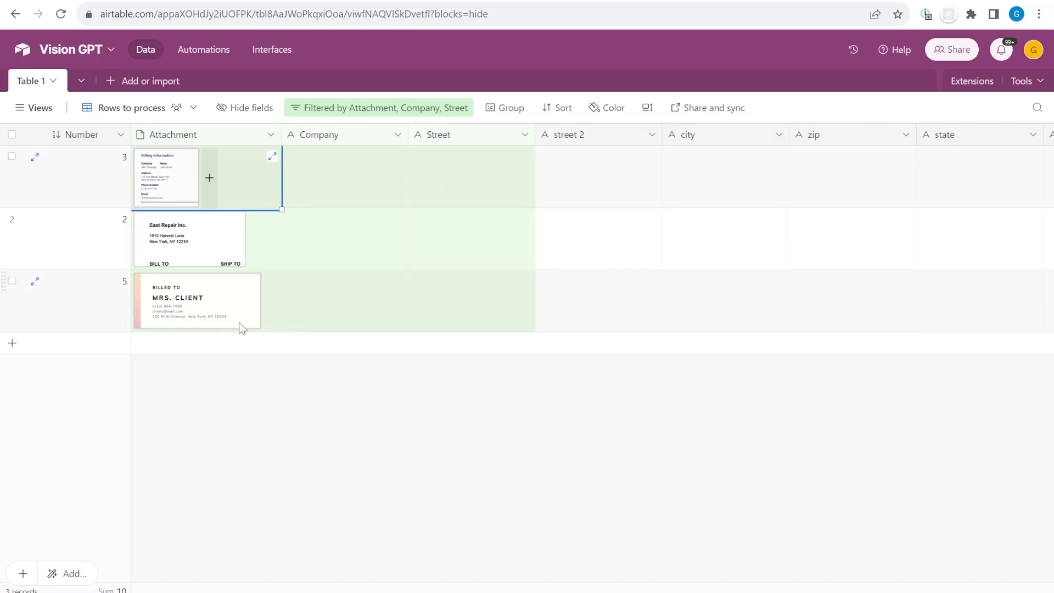
pyautogui.click(336, 177)
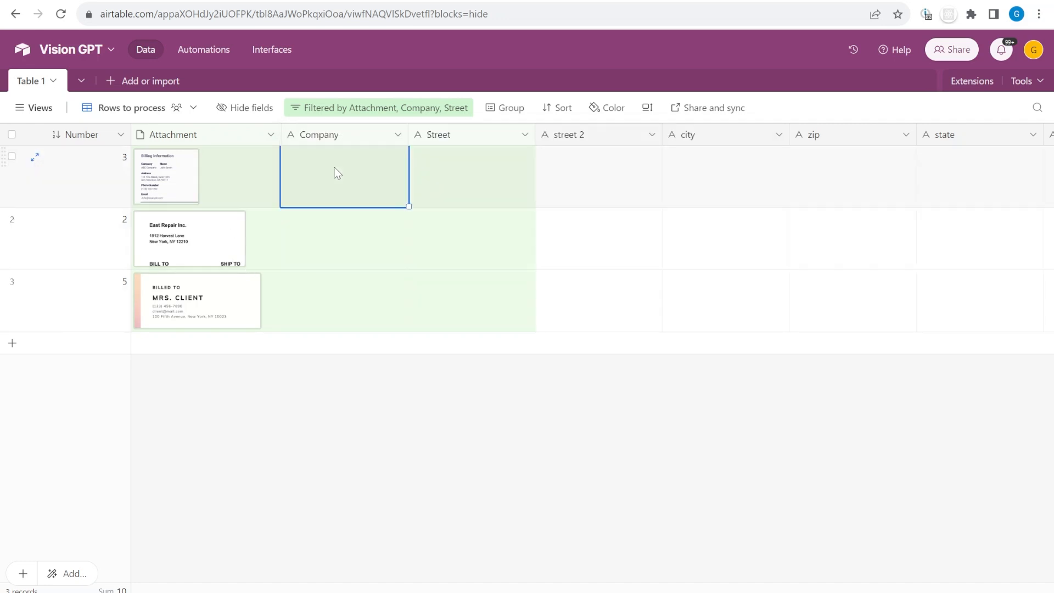
pyautogui.click(378, 108)
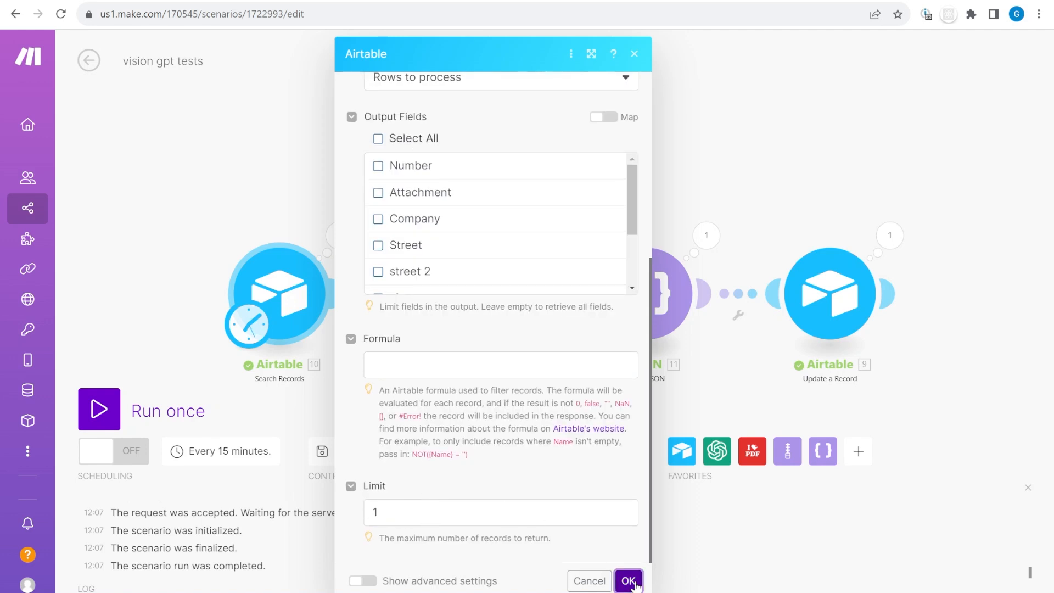
# Step: Save the Airtable search settings and scroll through the OpenAI module's prompt
pyautogui.click(628, 581)
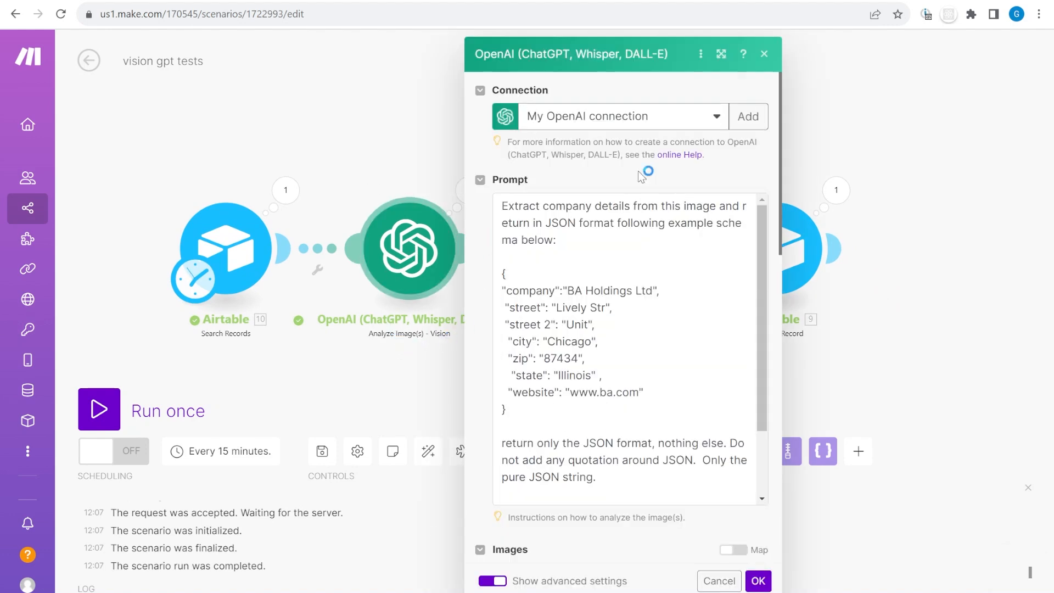
pyautogui.scroll(-3)
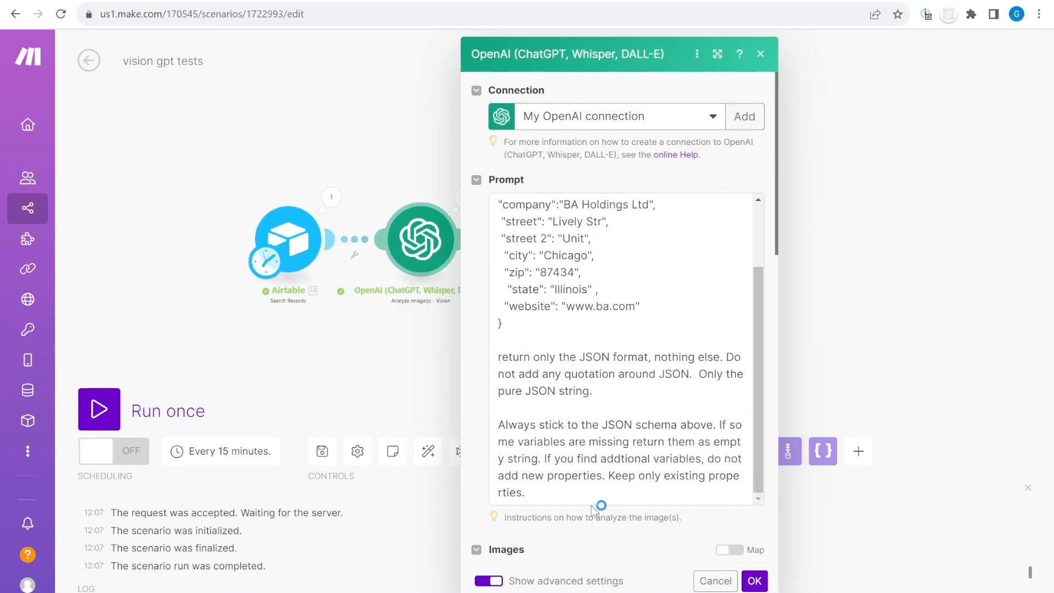
pyautogui.scroll(-3)
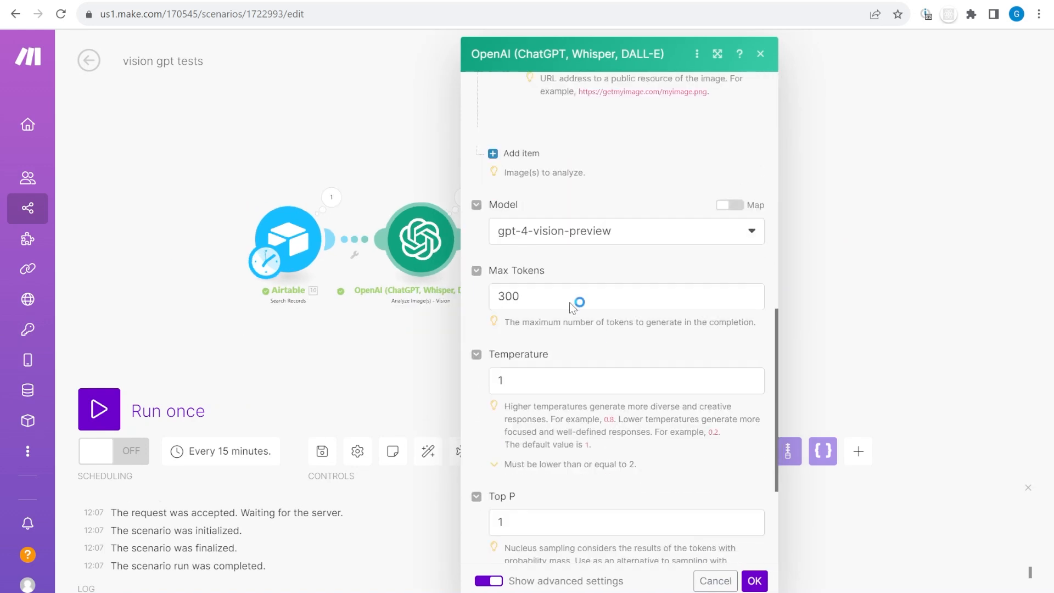
pyautogui.moveTo(570, 247)
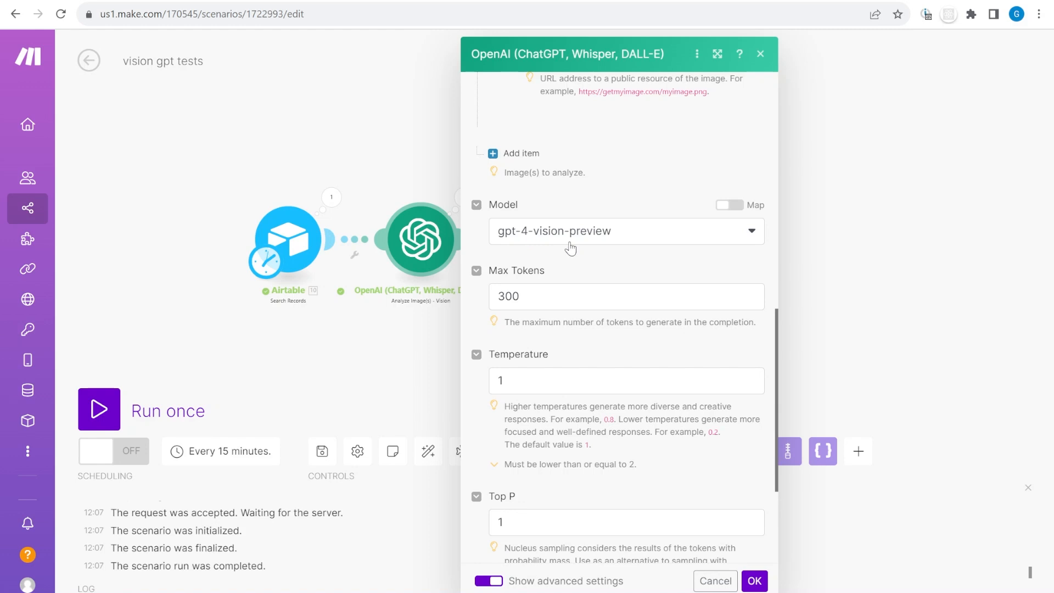
pyautogui.moveTo(559, 287)
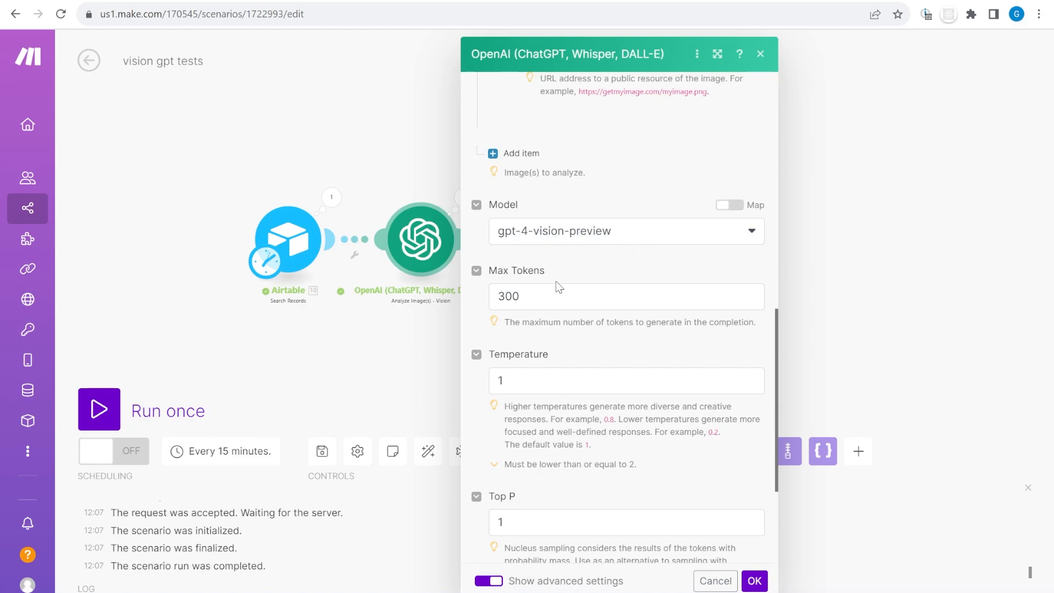
pyautogui.scroll(3)
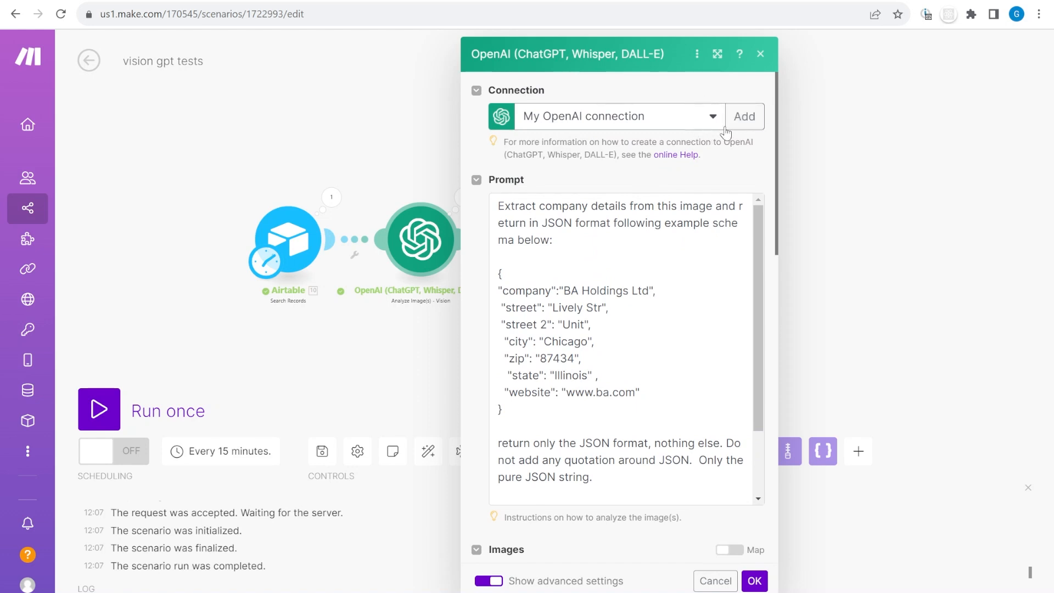
pyautogui.click(745, 116)
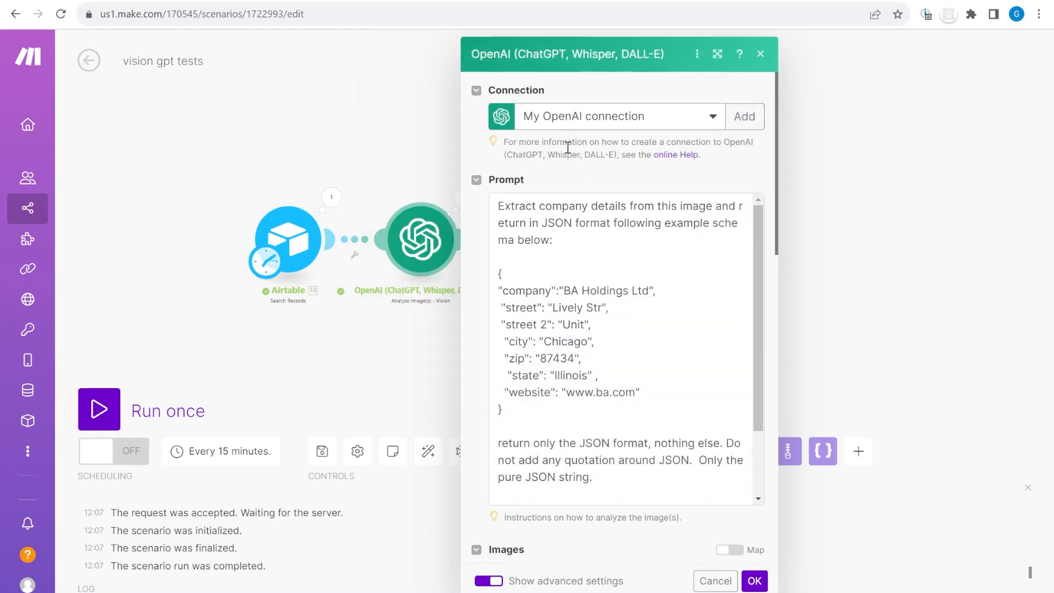
pyautogui.scroll(-3)
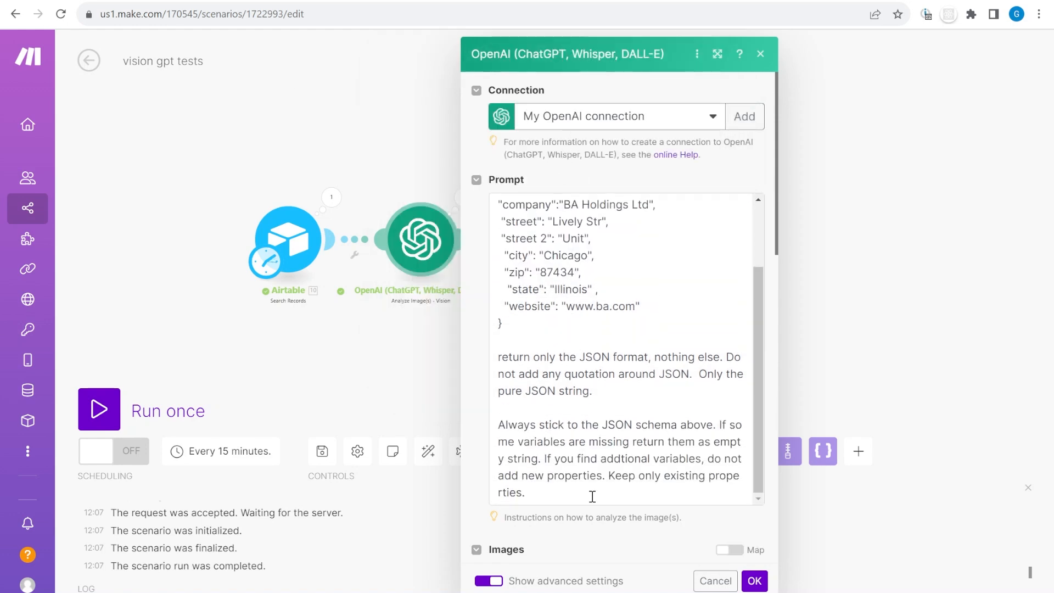
pyautogui.scroll(-3)
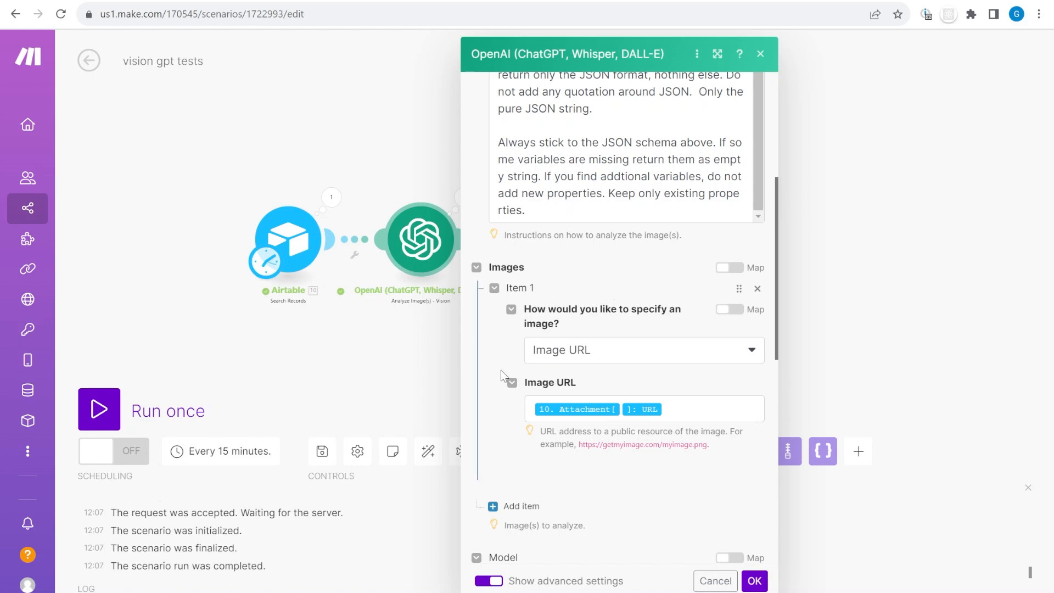
# Step: Review the prompt's example JSON schema and Image URL mapping, then close the OpenAI settings
pyautogui.click(643, 409)
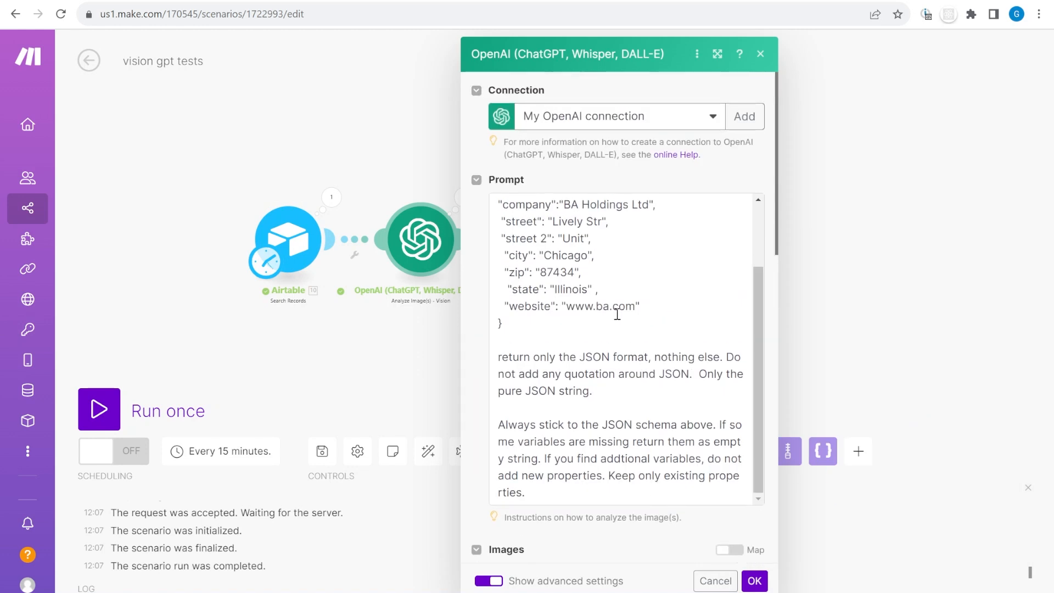
pyautogui.scroll(3)
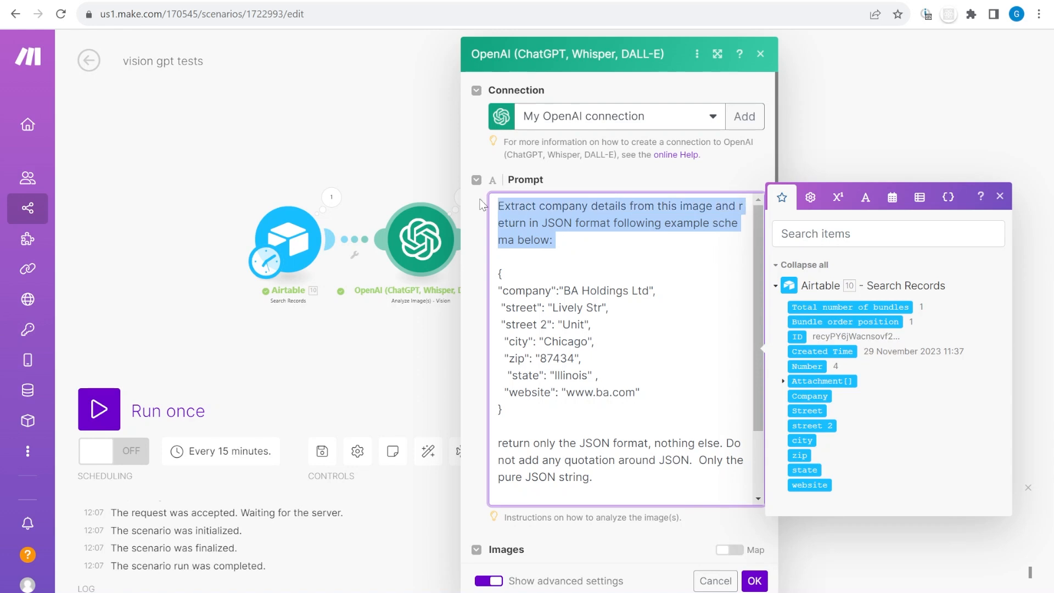
pyautogui.moveTo(580, 287)
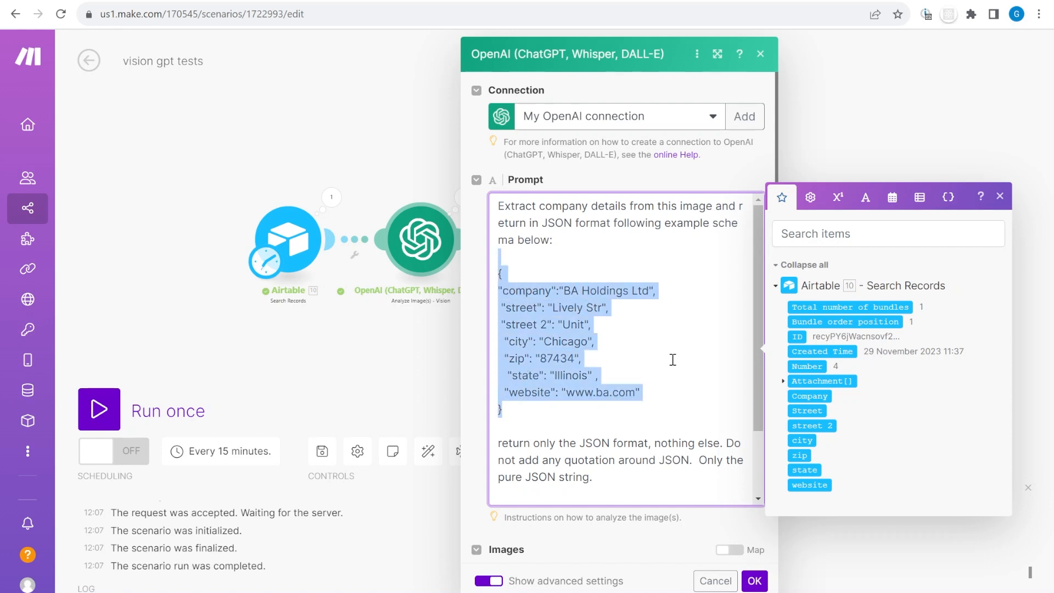
pyautogui.scroll(-3)
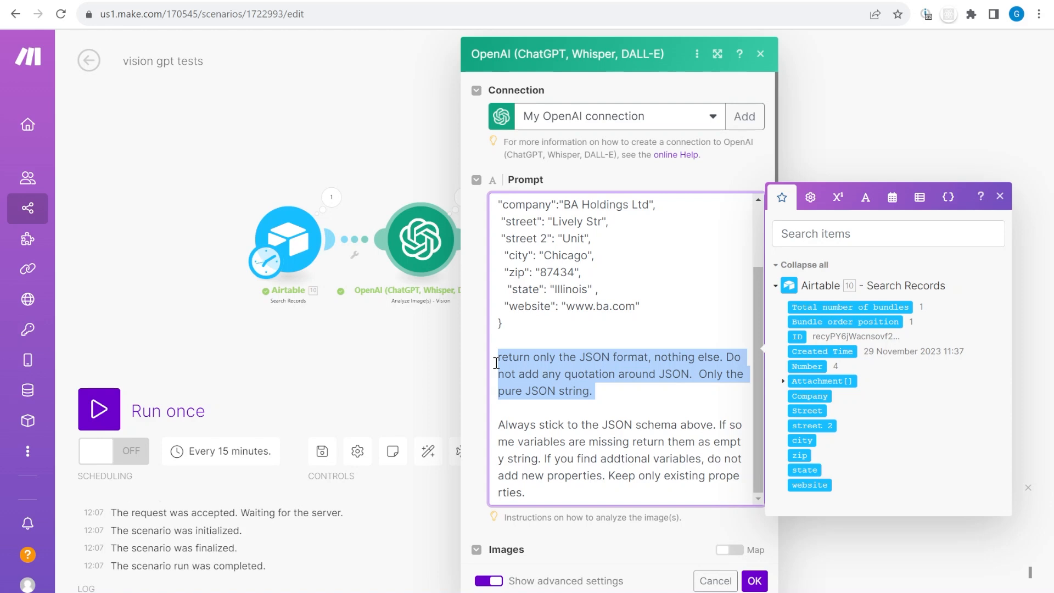
pyautogui.moveTo(561, 357)
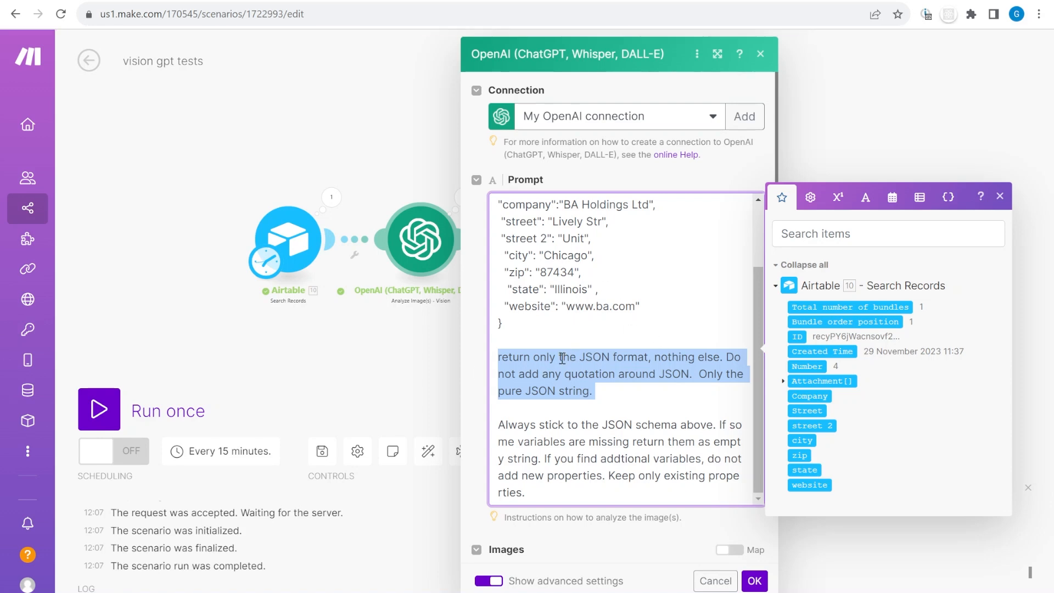
pyautogui.scroll(3)
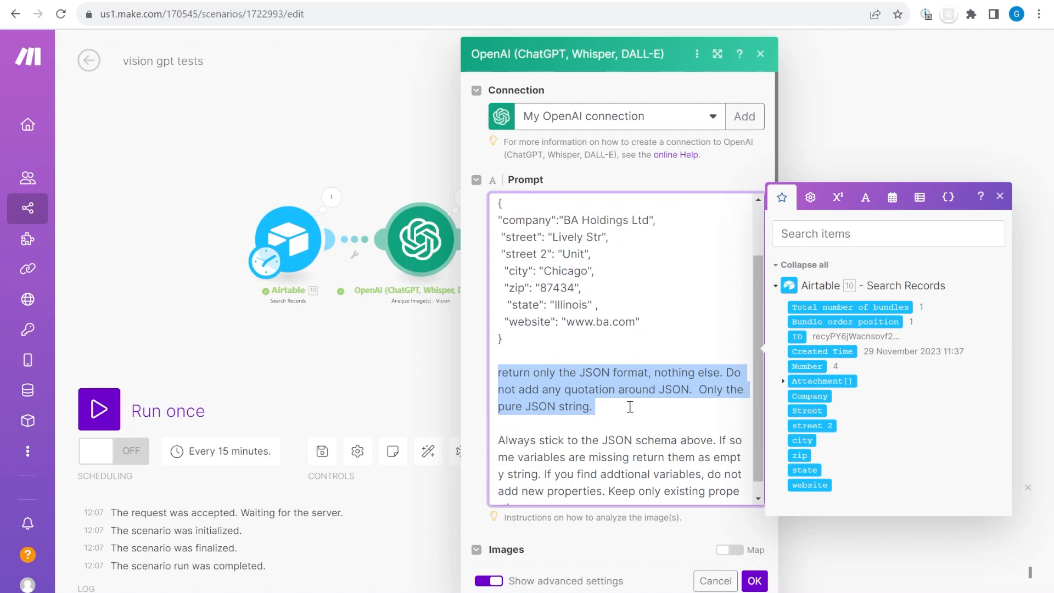
pyautogui.scroll(3)
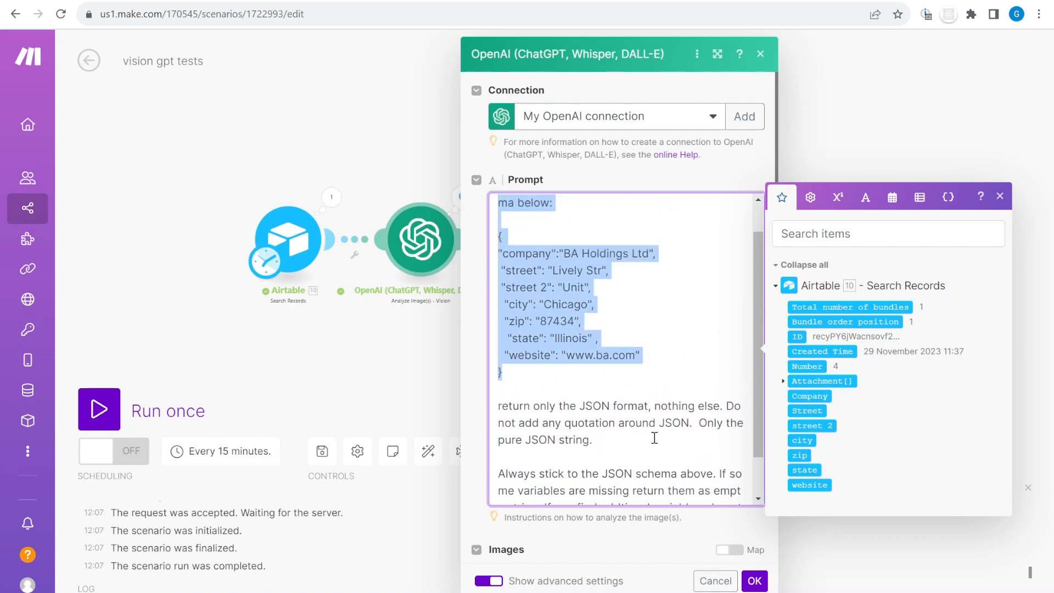
pyautogui.scroll(-3)
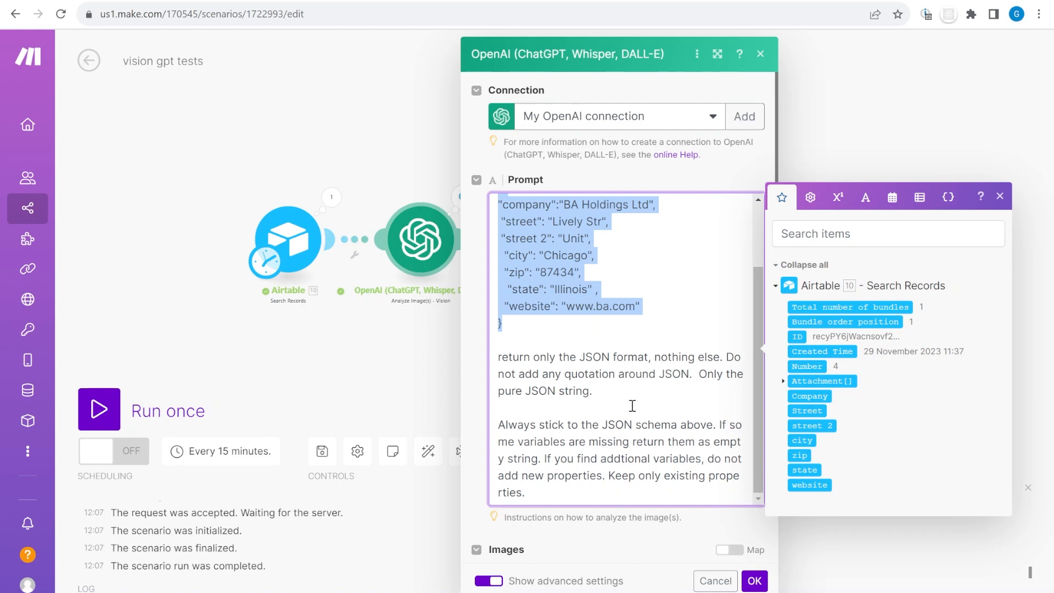
pyautogui.scroll(3)
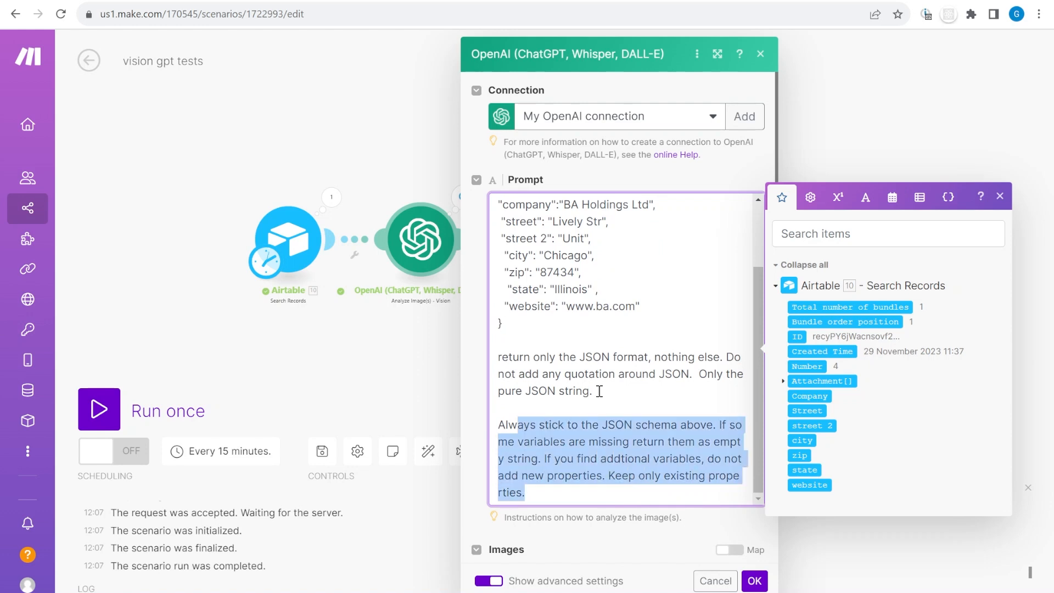
pyautogui.scroll(3)
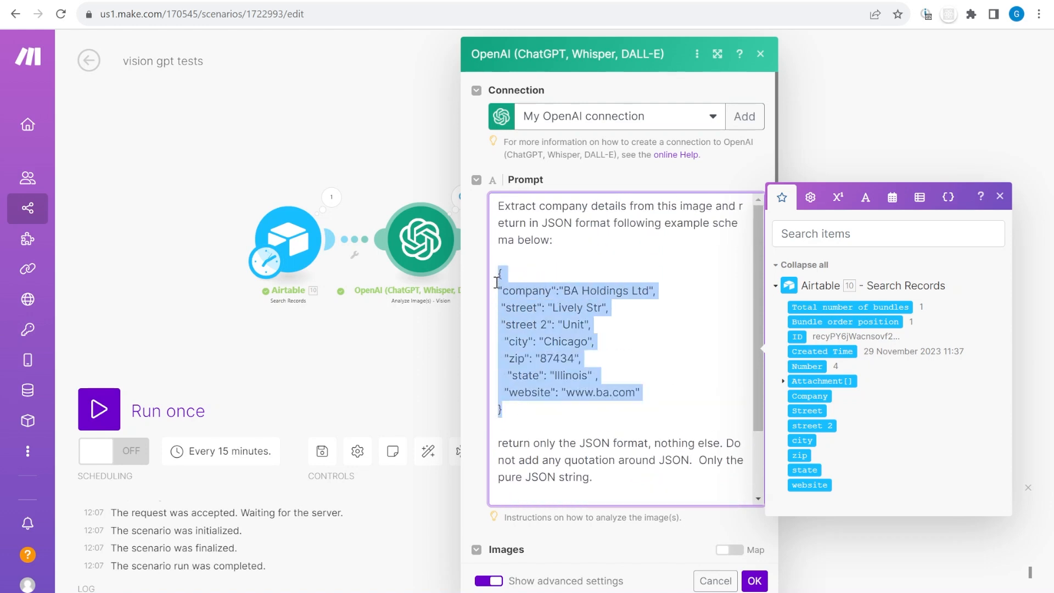
pyautogui.scroll(-3)
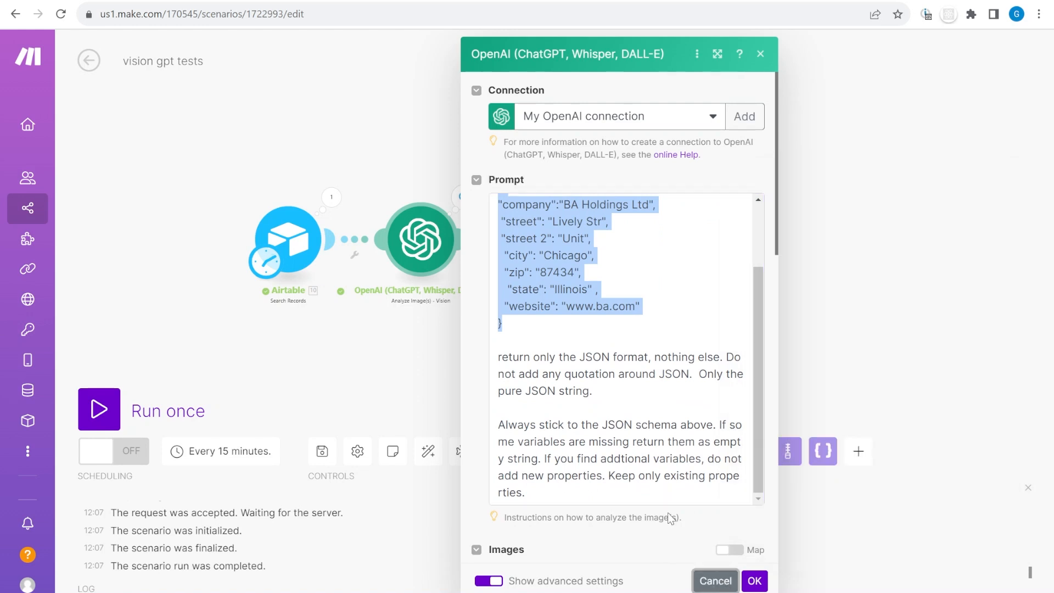
pyautogui.click(618, 390)
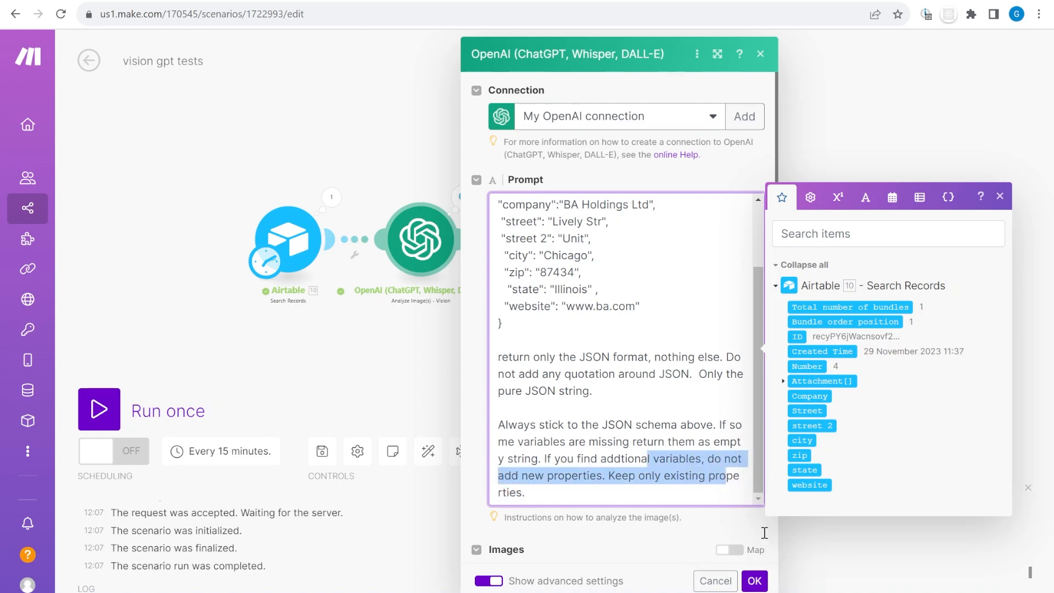
pyautogui.click(754, 581)
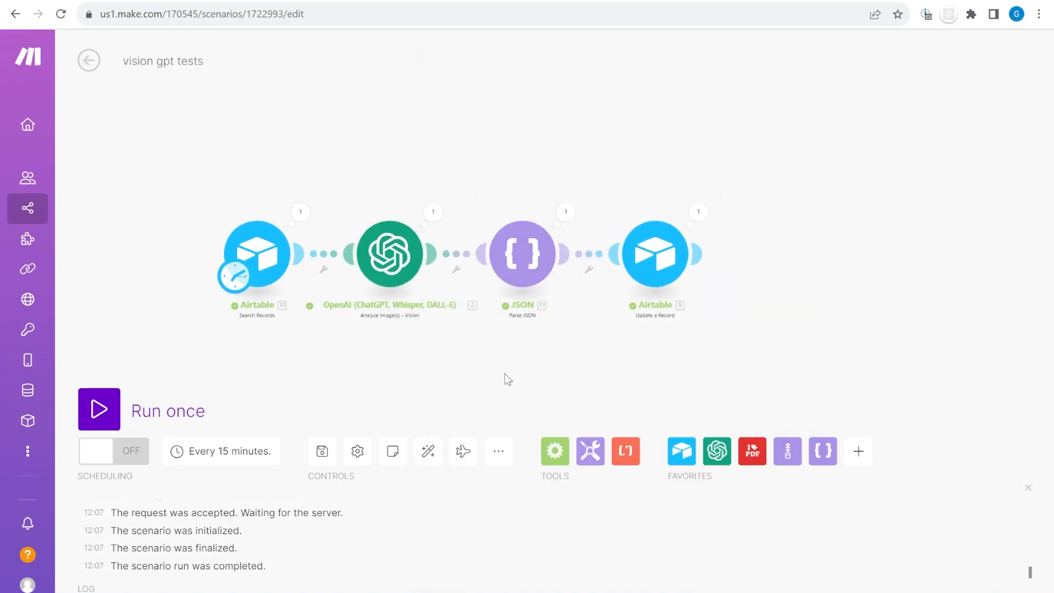
# Step: In the JSON Parse module, expand Choices[] > Message in the mapping panel, then open the update module
pyautogui.click(522, 254)
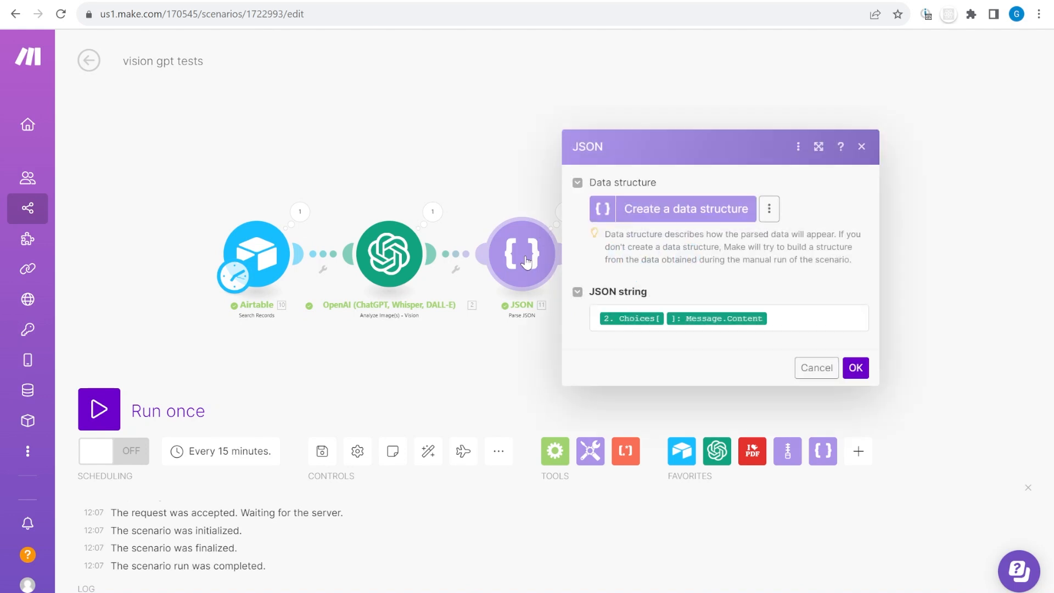
pyautogui.click(728, 317)
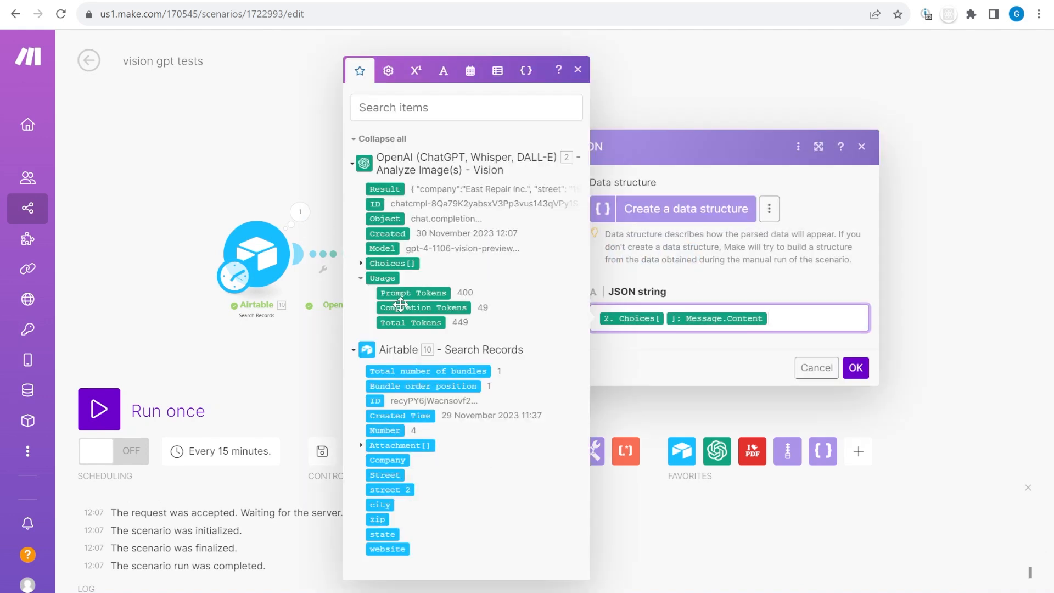
pyautogui.click(361, 263)
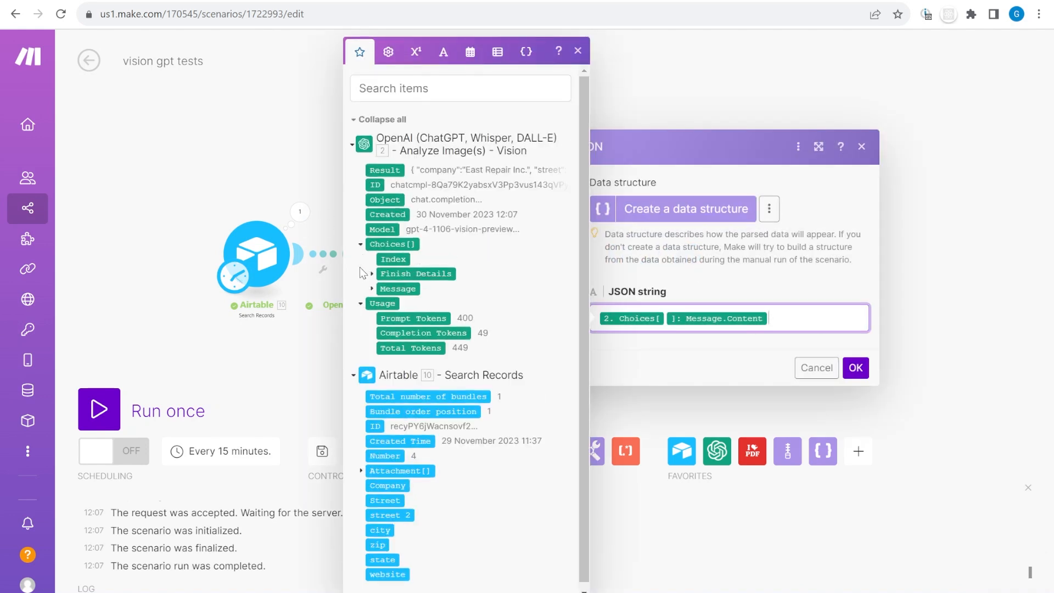
pyautogui.click(372, 288)
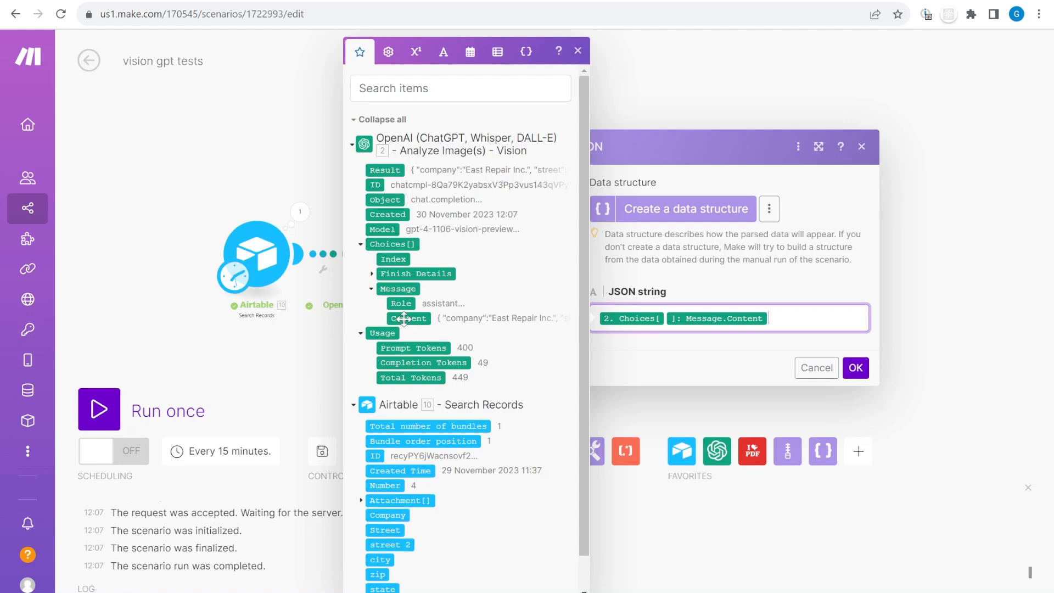
pyautogui.click(854, 368)
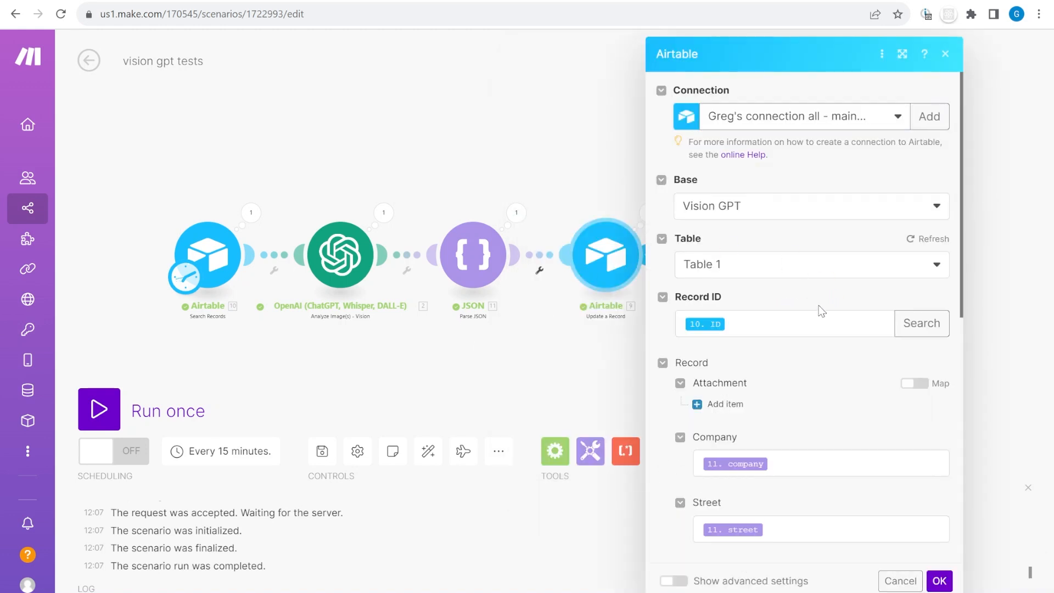
pyautogui.scroll(-3)
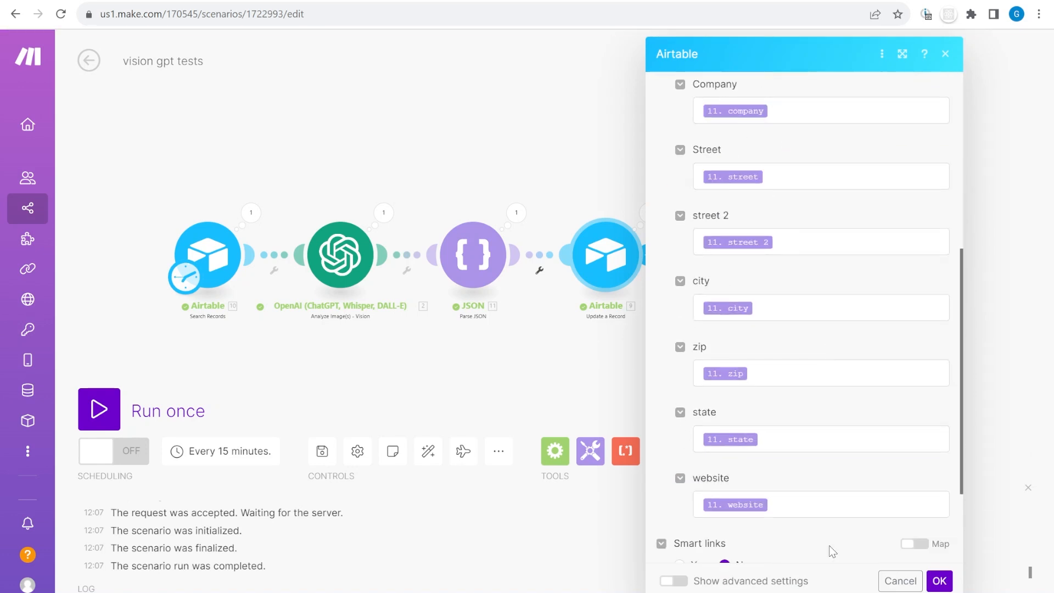
pyautogui.scroll(-3)
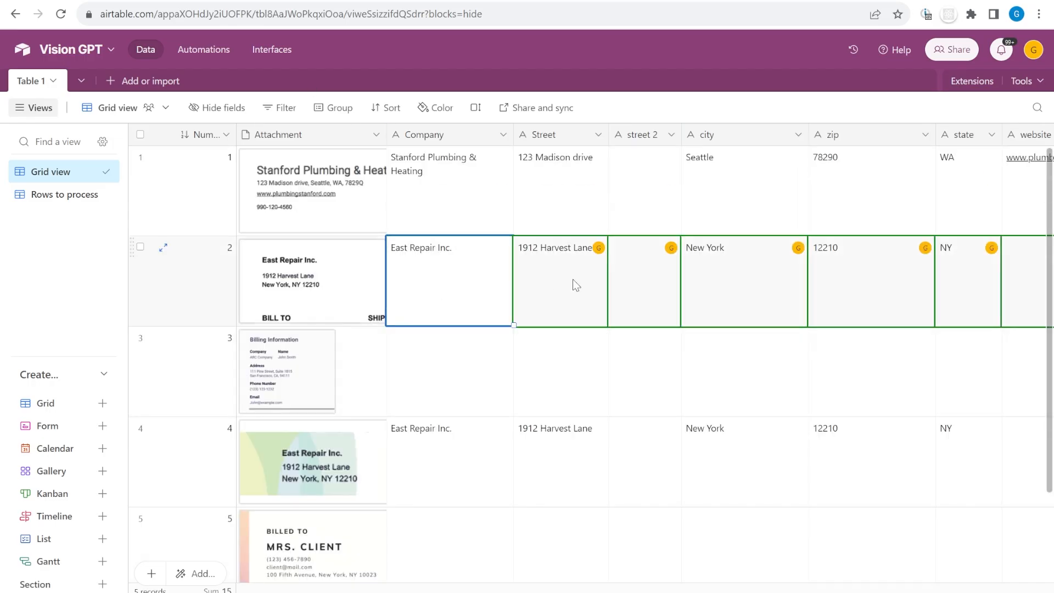
# Step: Verify row 2's filled address cells, then return to the Make run results
pyautogui.click(743, 280)
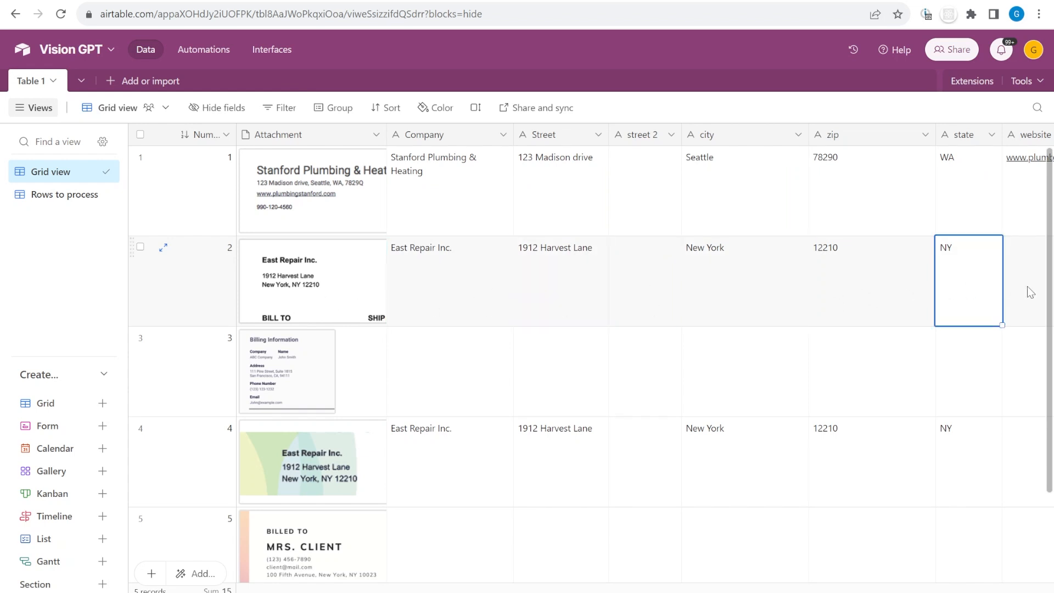
pyautogui.click(202, 15)
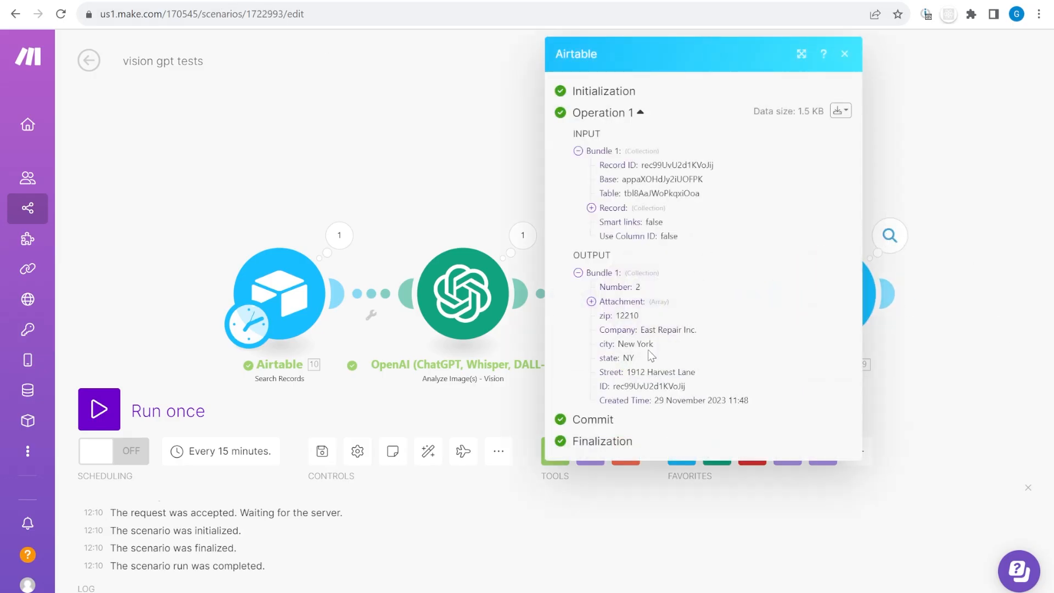
# Step: Expand Attachment in the update module's output, close it, and run the scenario once
pyautogui.click(591, 301)
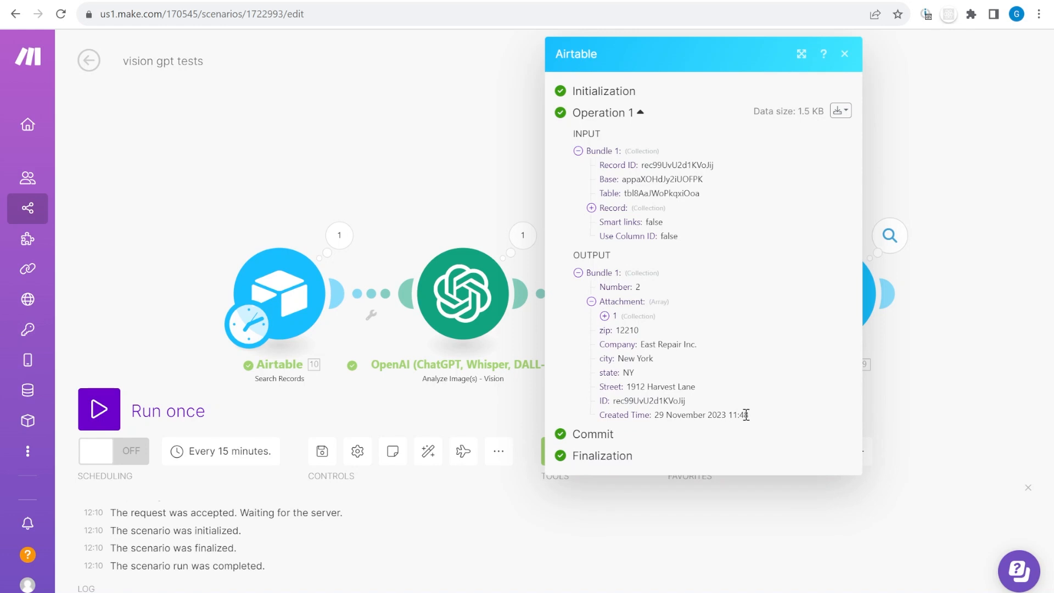
pyautogui.click(844, 53)
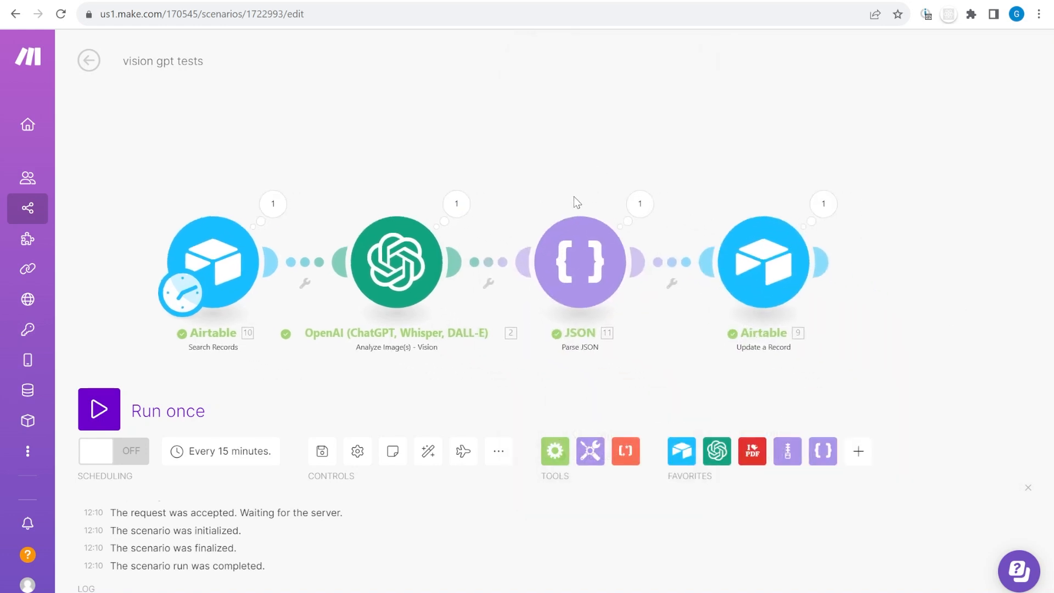
pyautogui.click(200, 14)
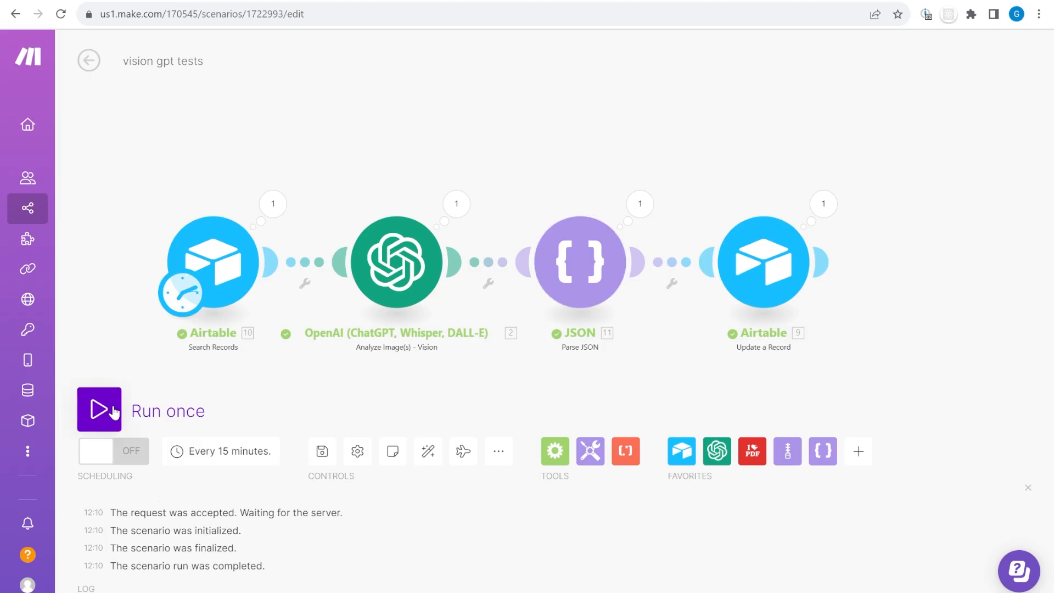
pyautogui.click(99, 410)
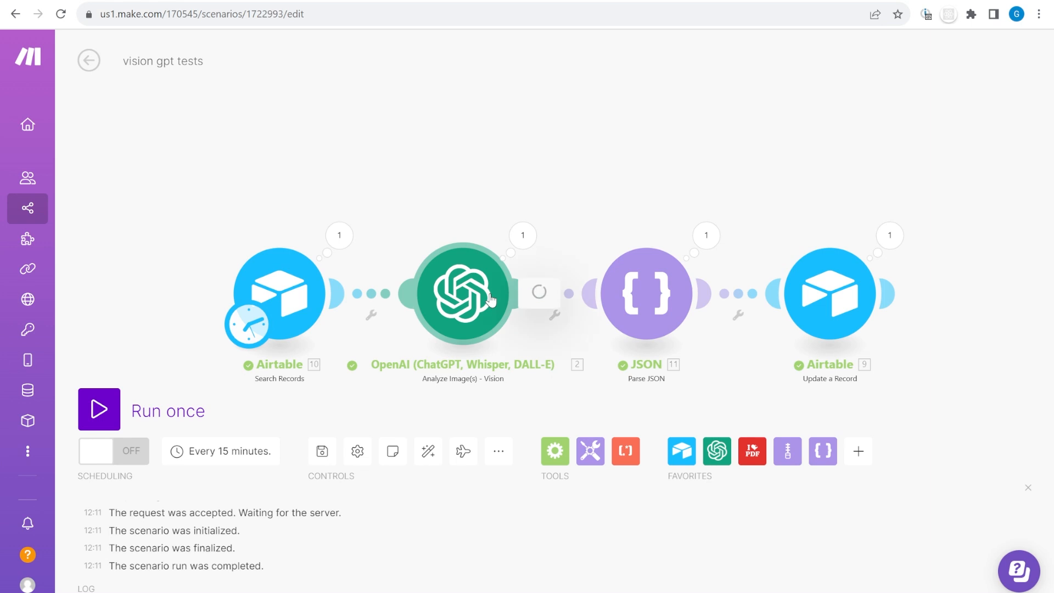
# Step: Open the OpenAI module and click into its Prompt field showing the example JSON schema
pyautogui.click(462, 292)
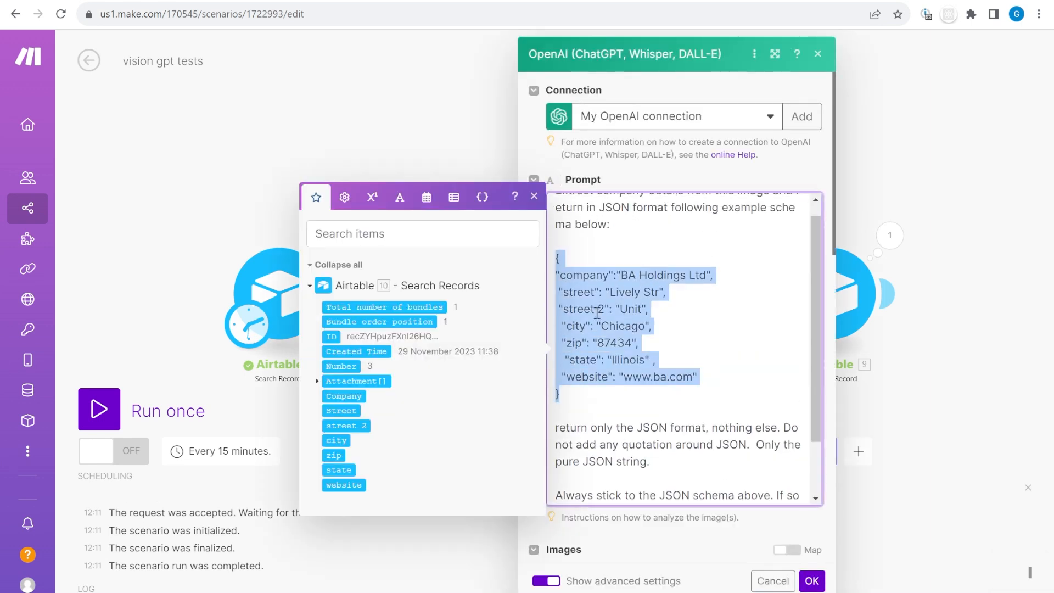
pyautogui.click(703, 374)
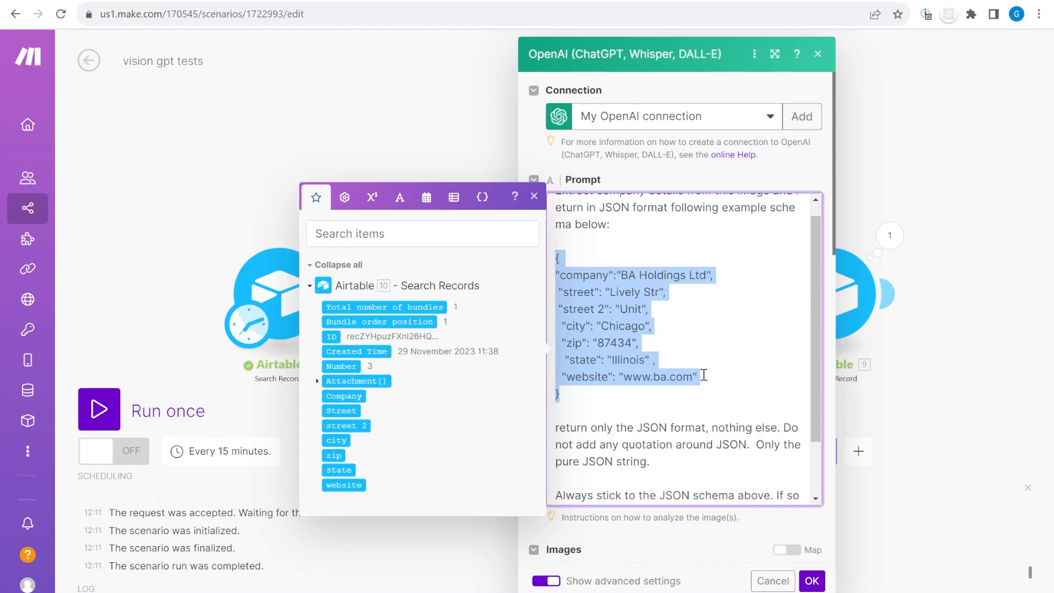
pyautogui.moveTo(717, 391)
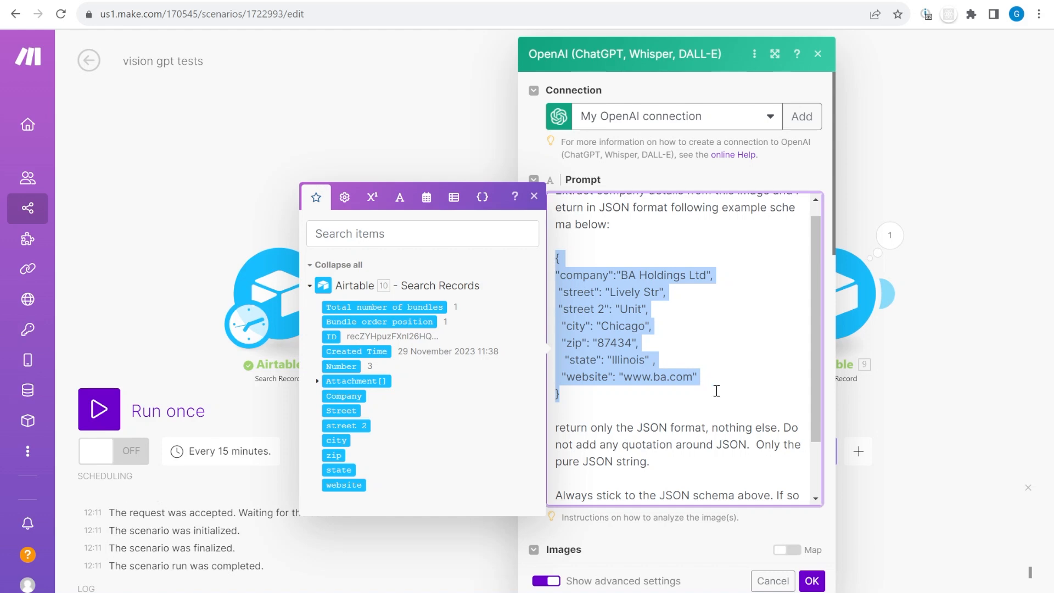